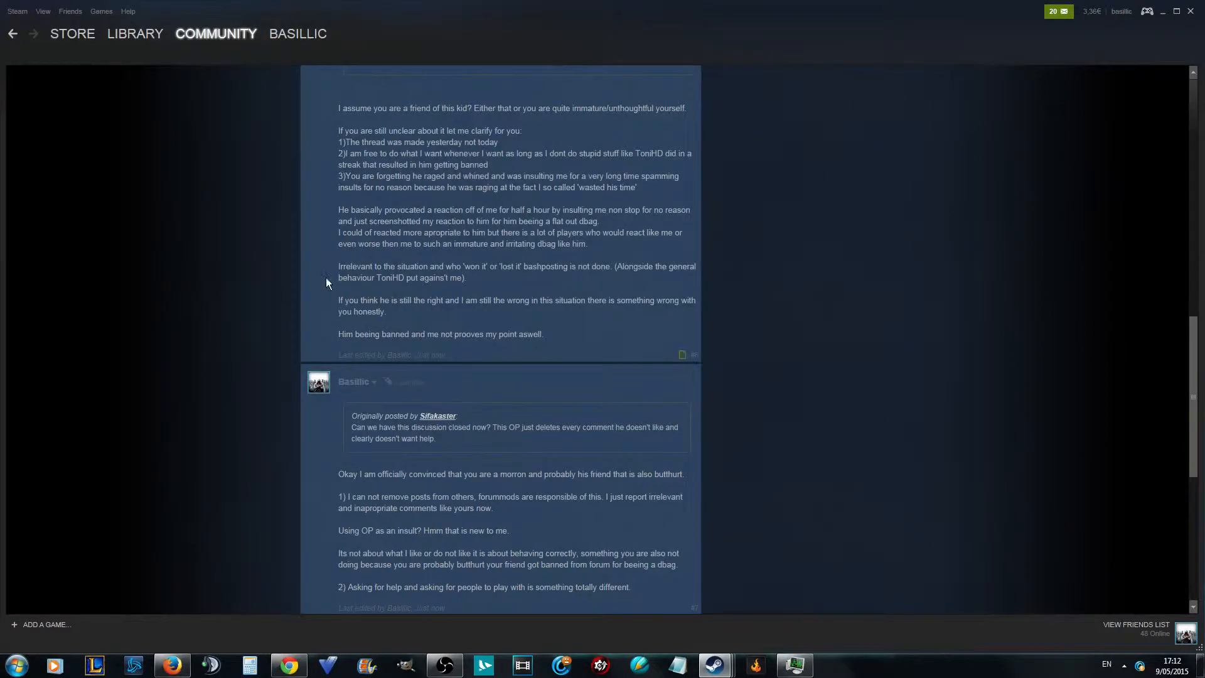
Step: Scroll up the thread to the replies about being more specific and closing the discussion
scroll("up", 3)
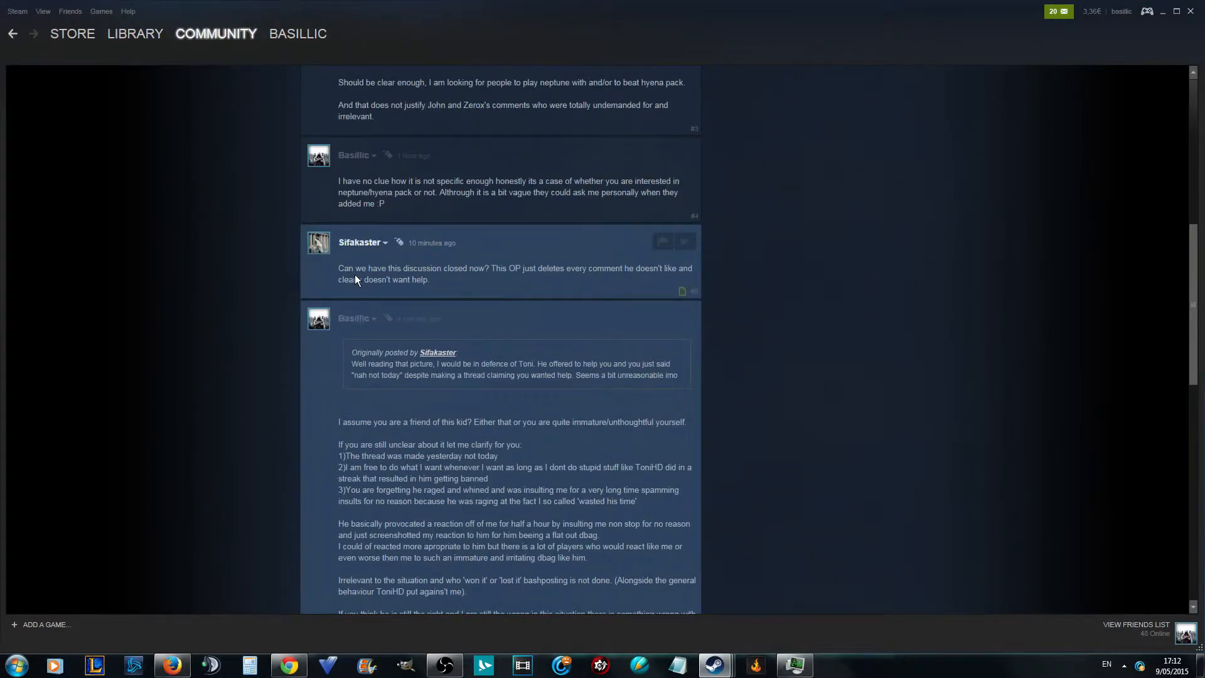
scroll("up", 3)
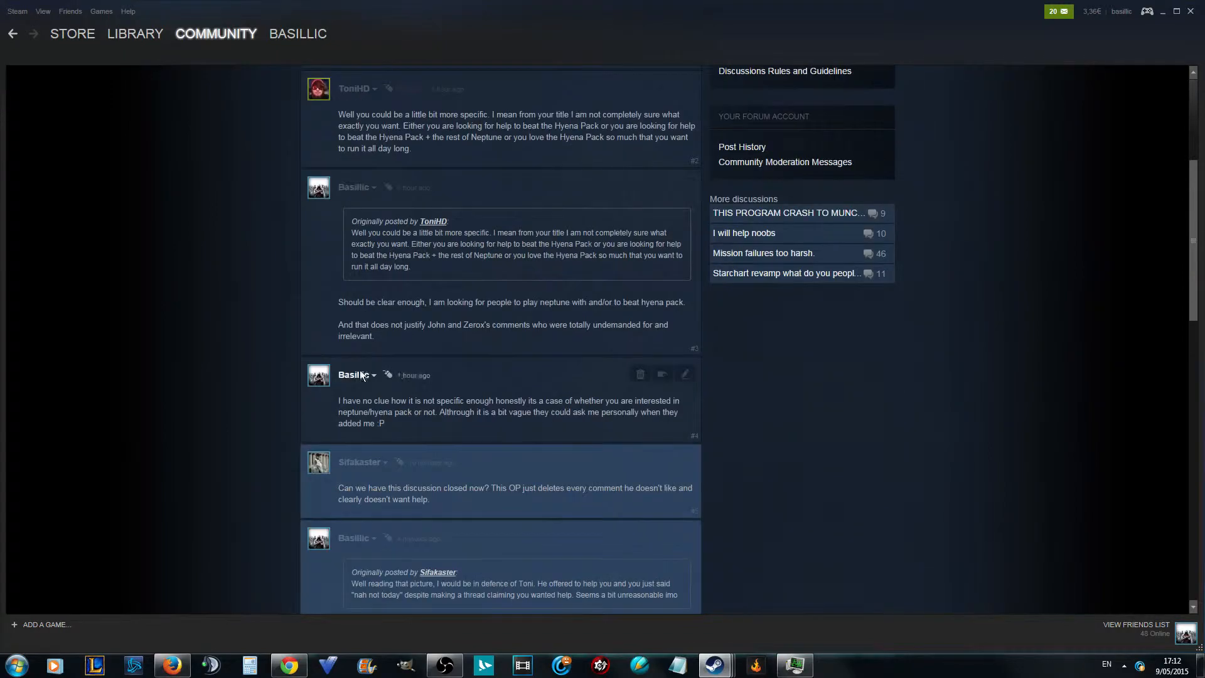
mouse_move(354, 363)
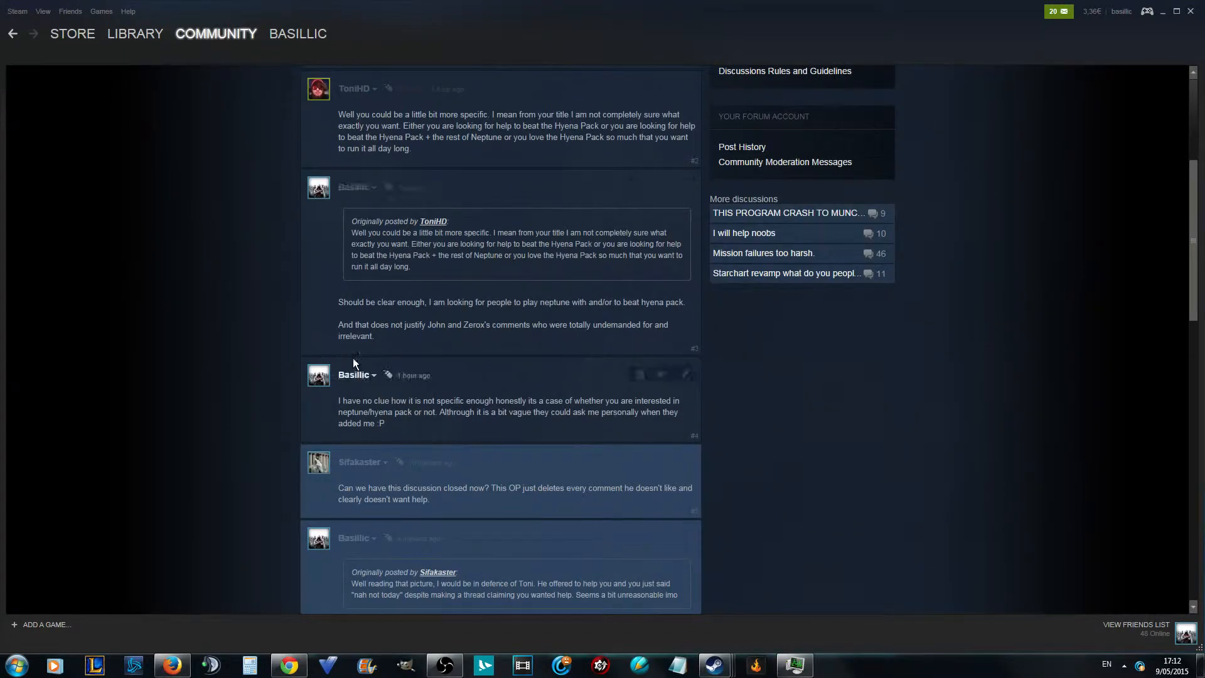
mouse_move(385, 442)
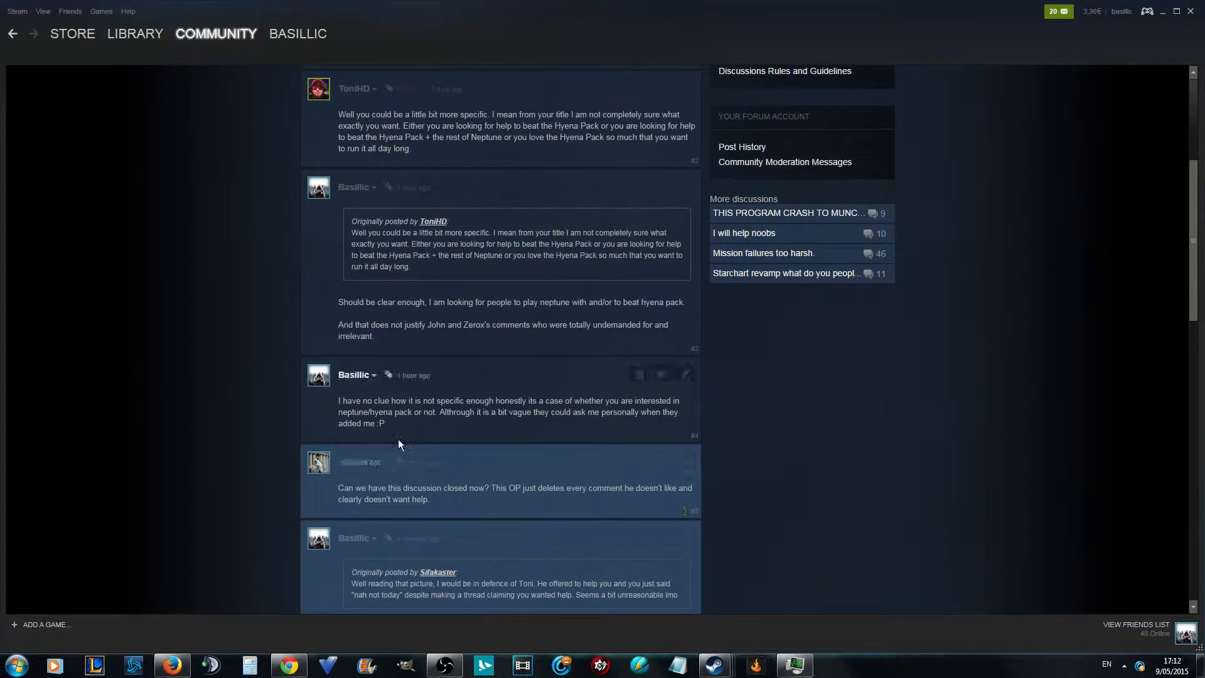
mouse_move(318, 462)
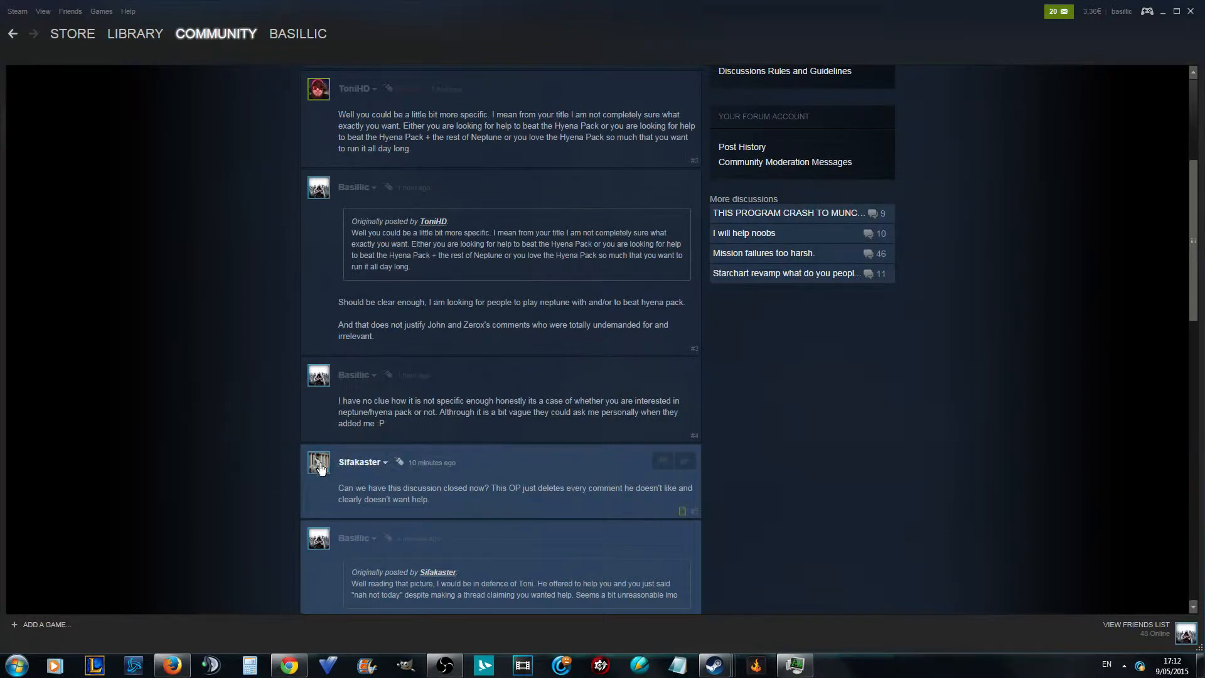
mouse_move(360, 462)
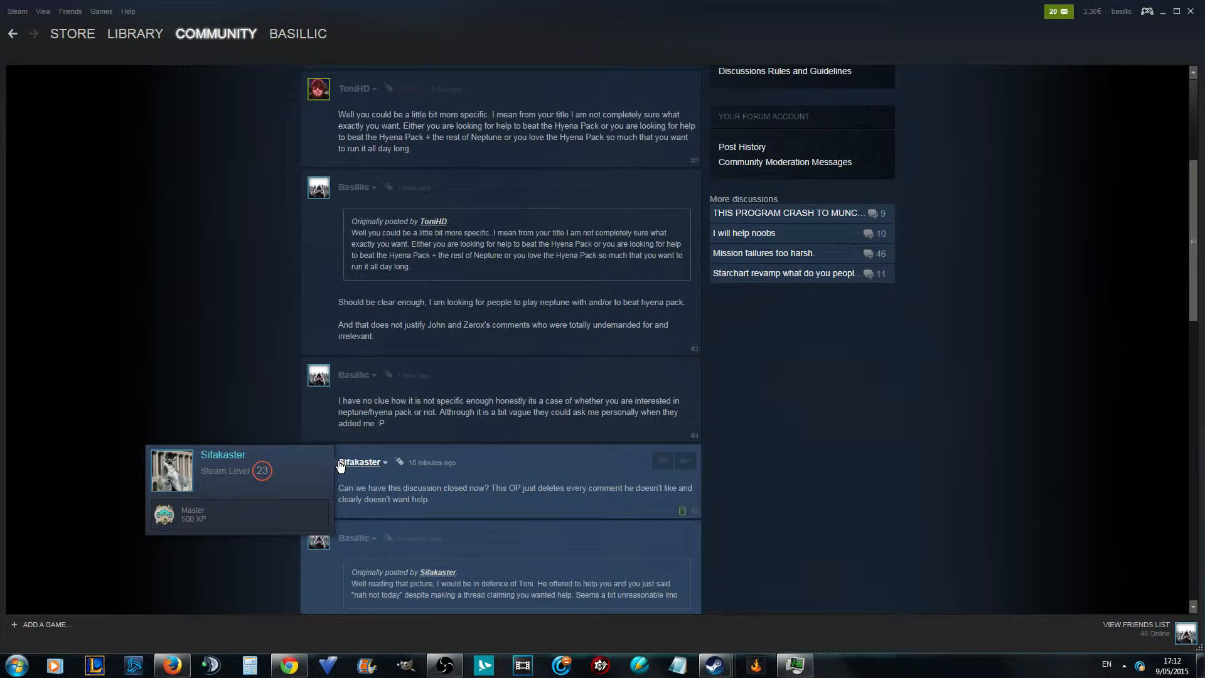
scroll("down", 3)
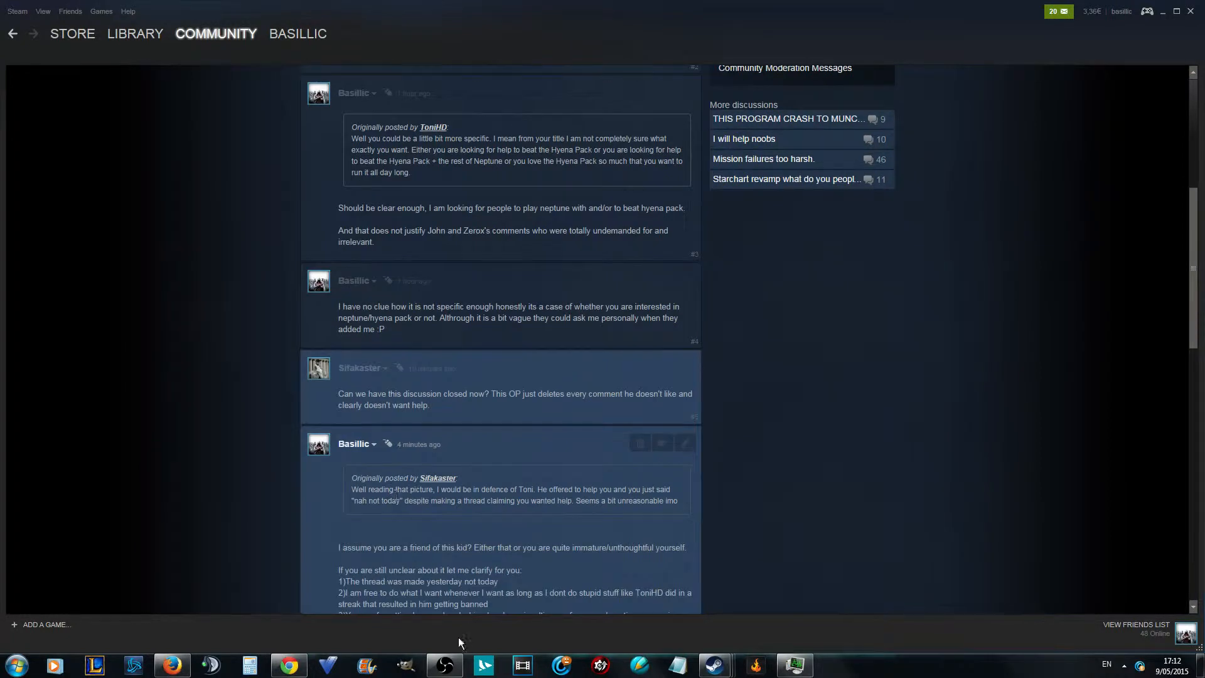
mouse_move(250, 506)
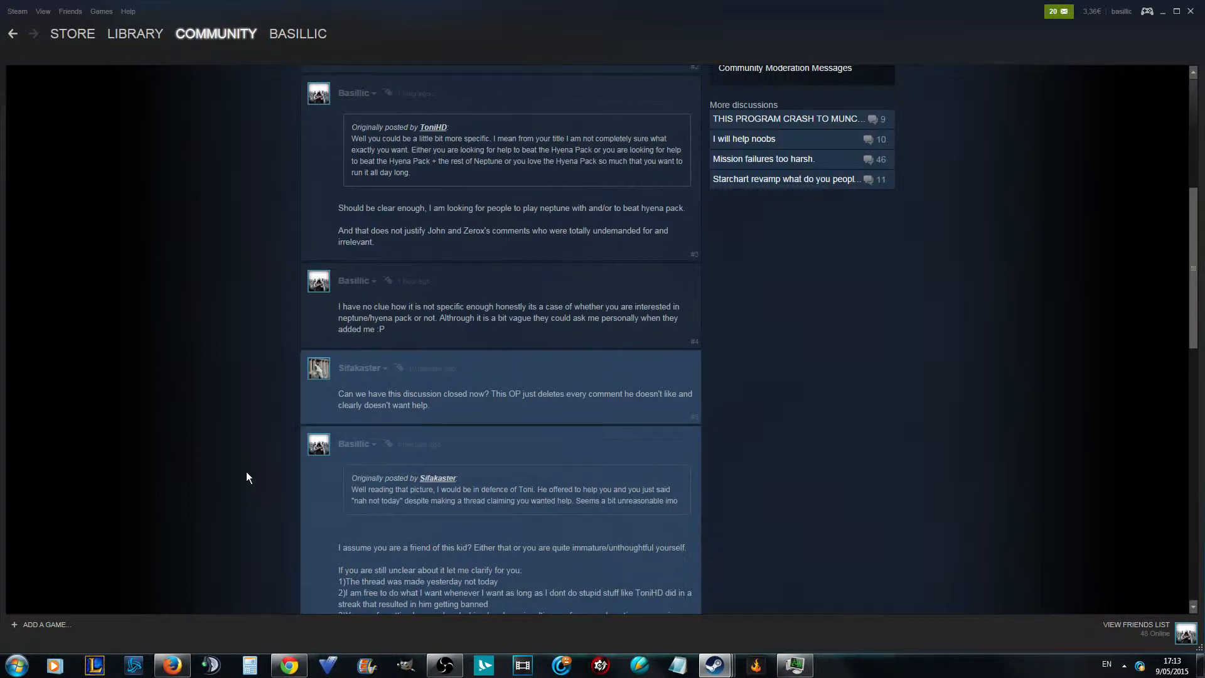
mouse_move(374, 388)
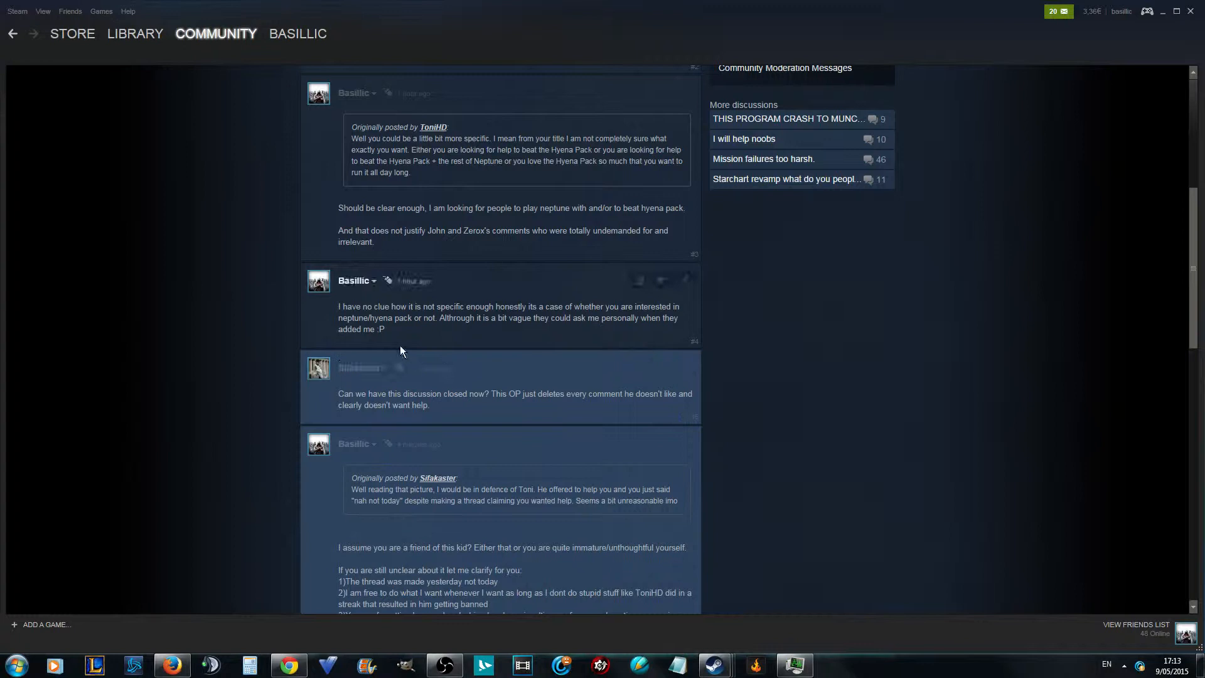
mouse_move(331, 380)
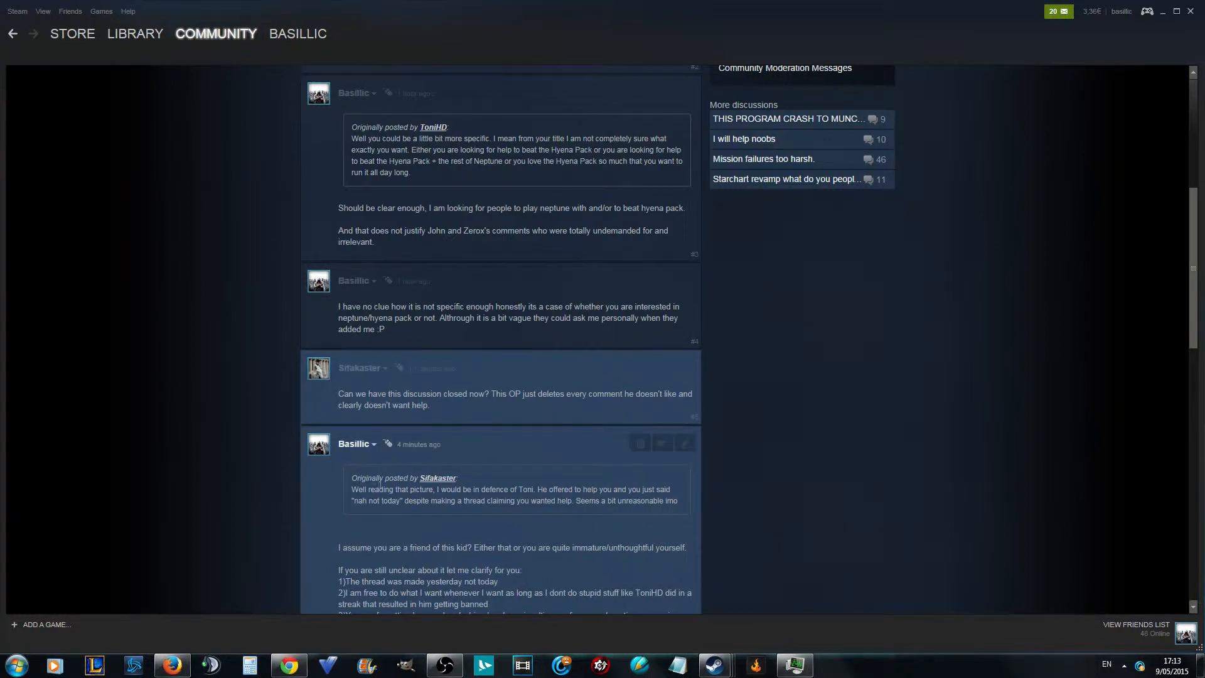
mouse_move(487, 501)
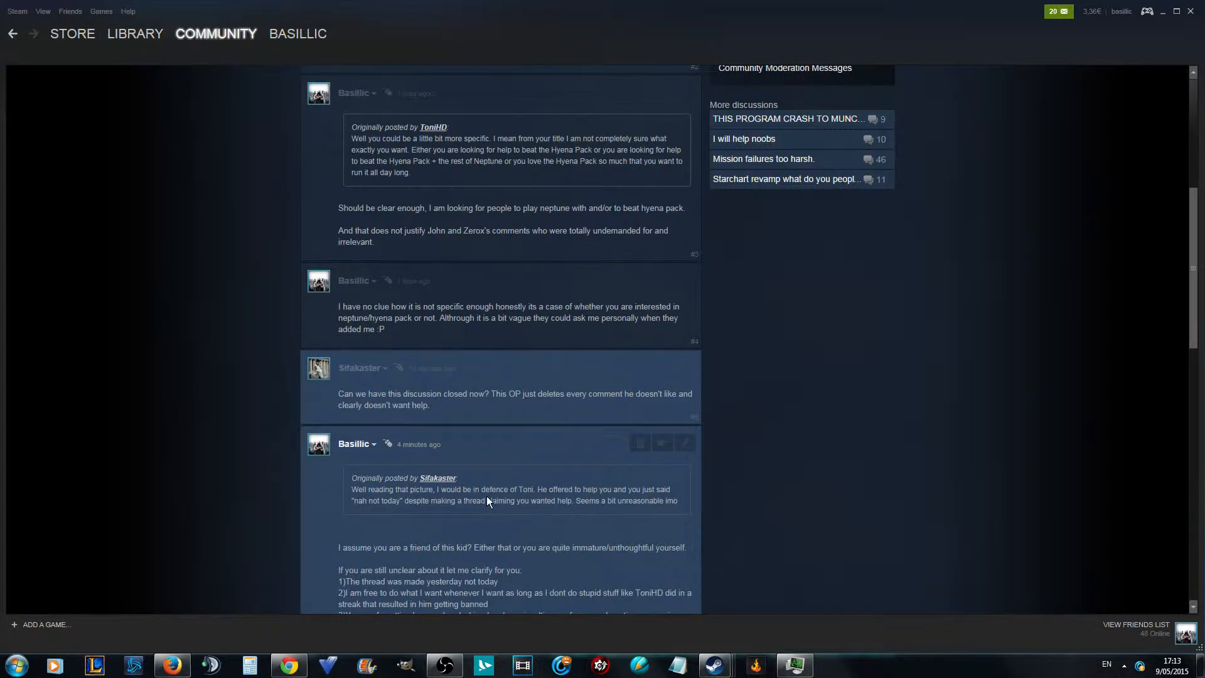
mouse_move(218, 426)
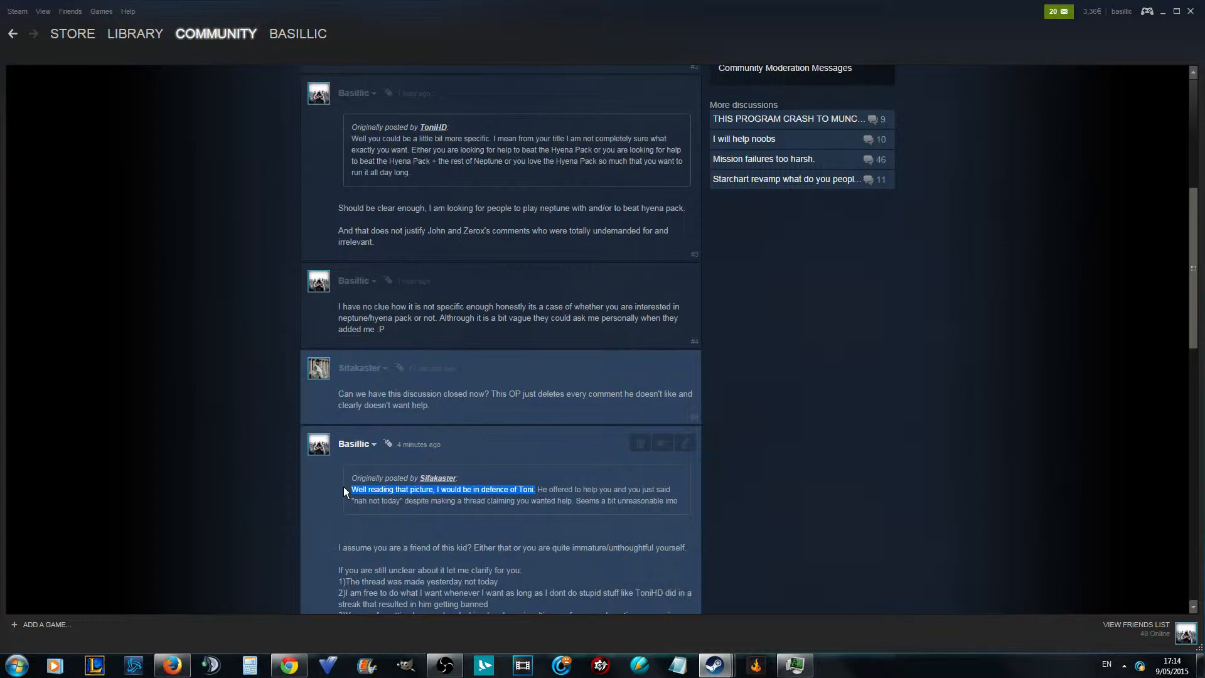
mouse_move(254, 355)
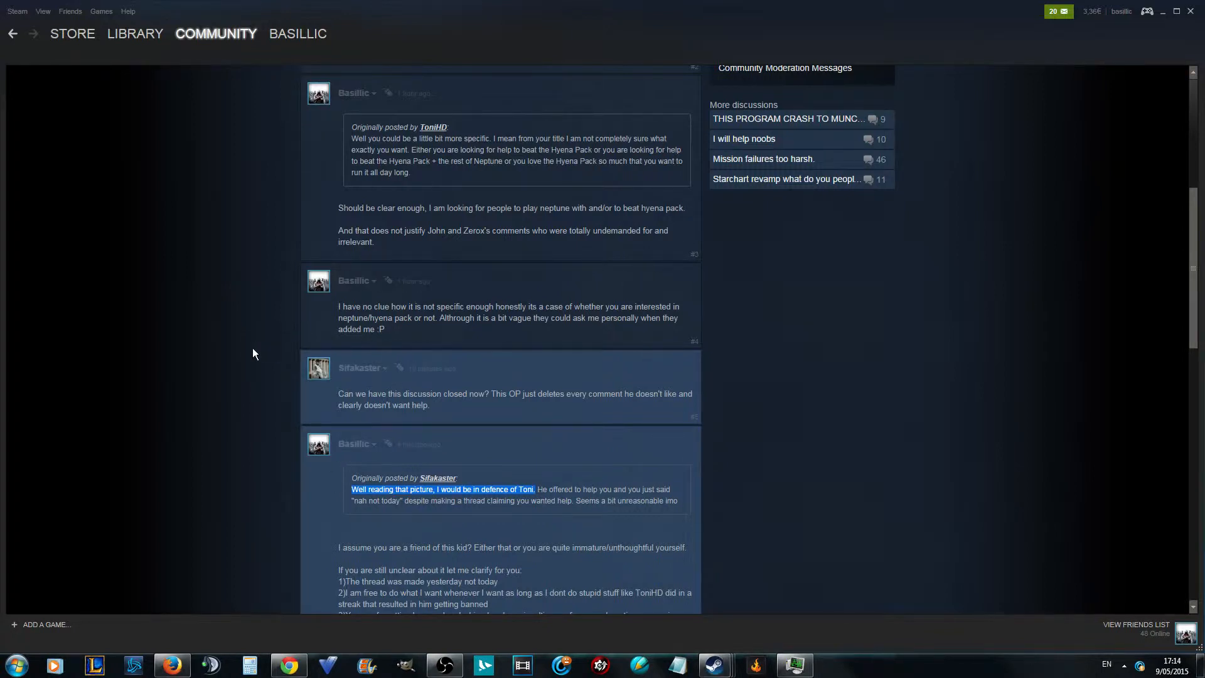
mouse_move(348, 325)
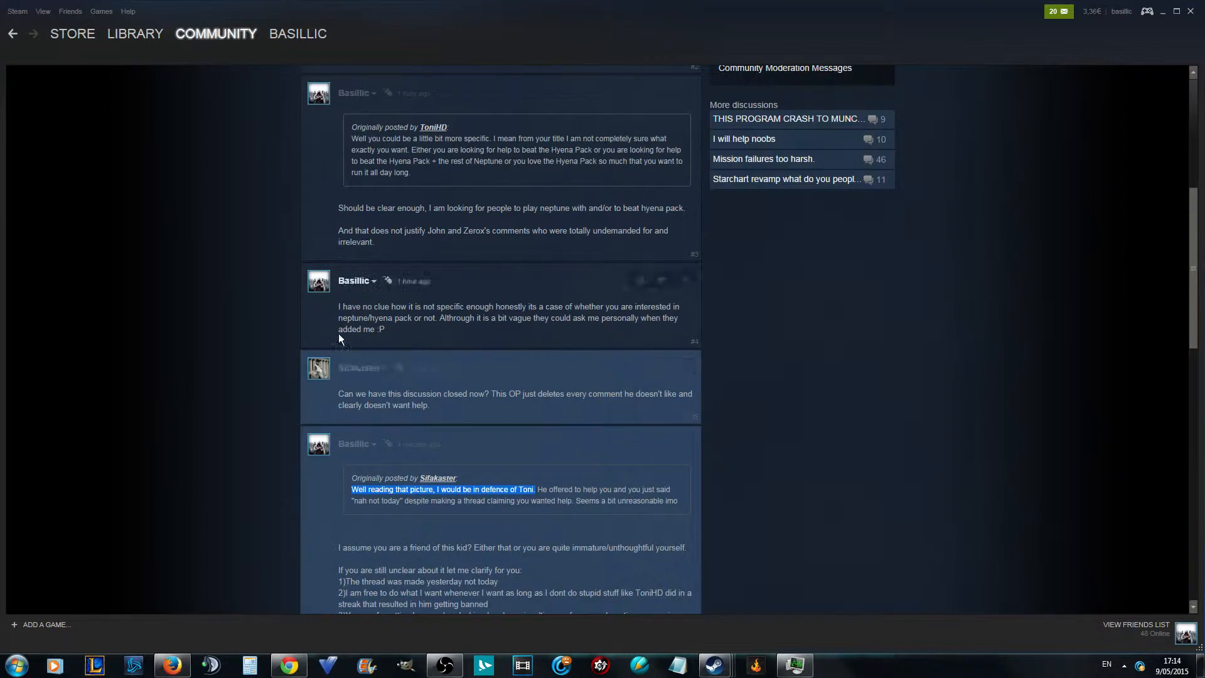
mouse_move(393, 418)
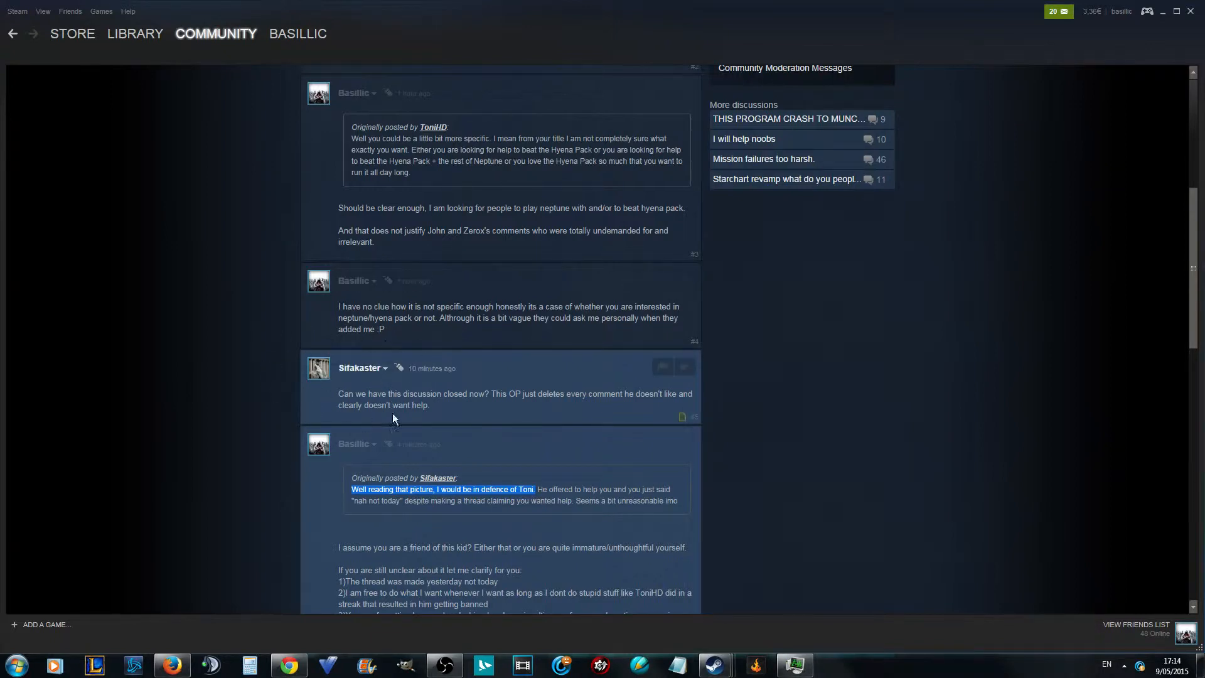
mouse_move(322, 385)
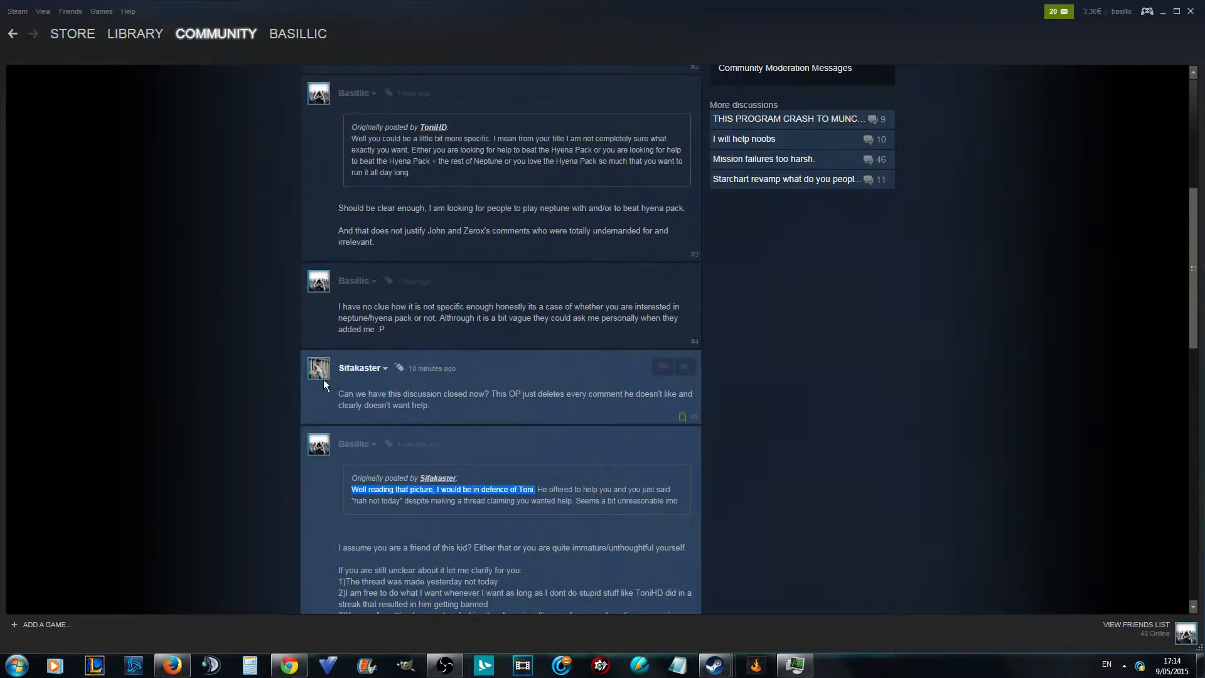
Step: Scroll up slightly so the first reply asking for a more specific request shows
scroll("up", 3)
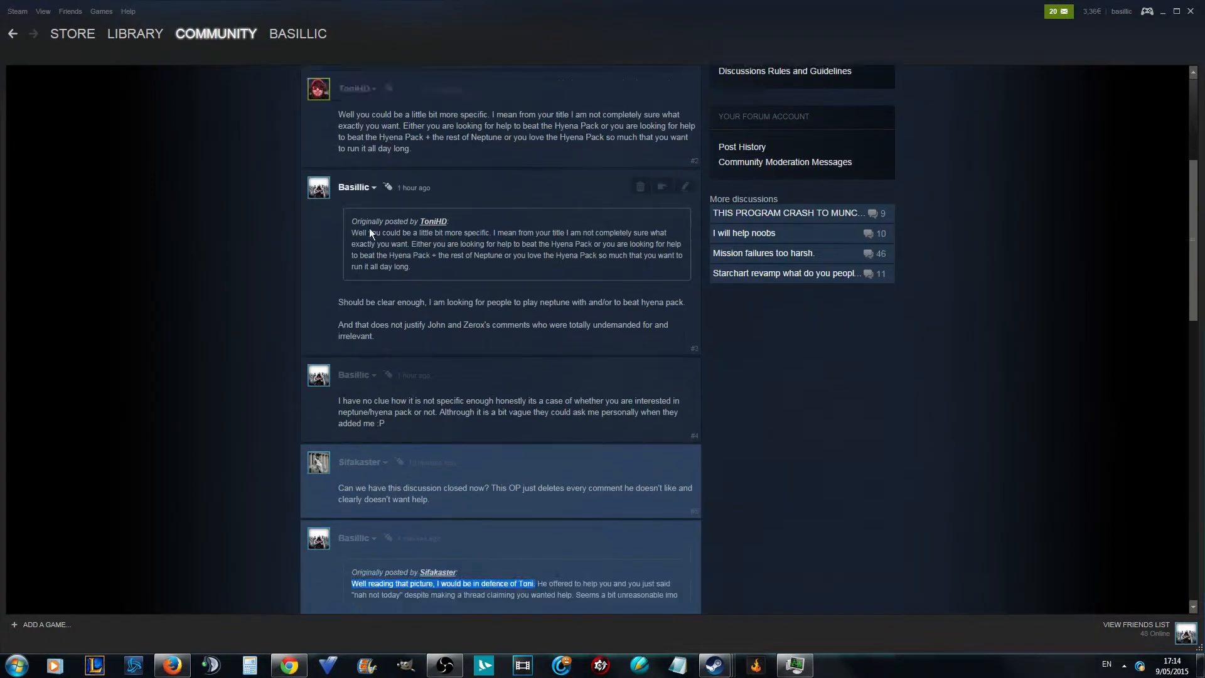
Step: Scroll down to the reply asking for the discussion to be closed
scroll("down", 3)
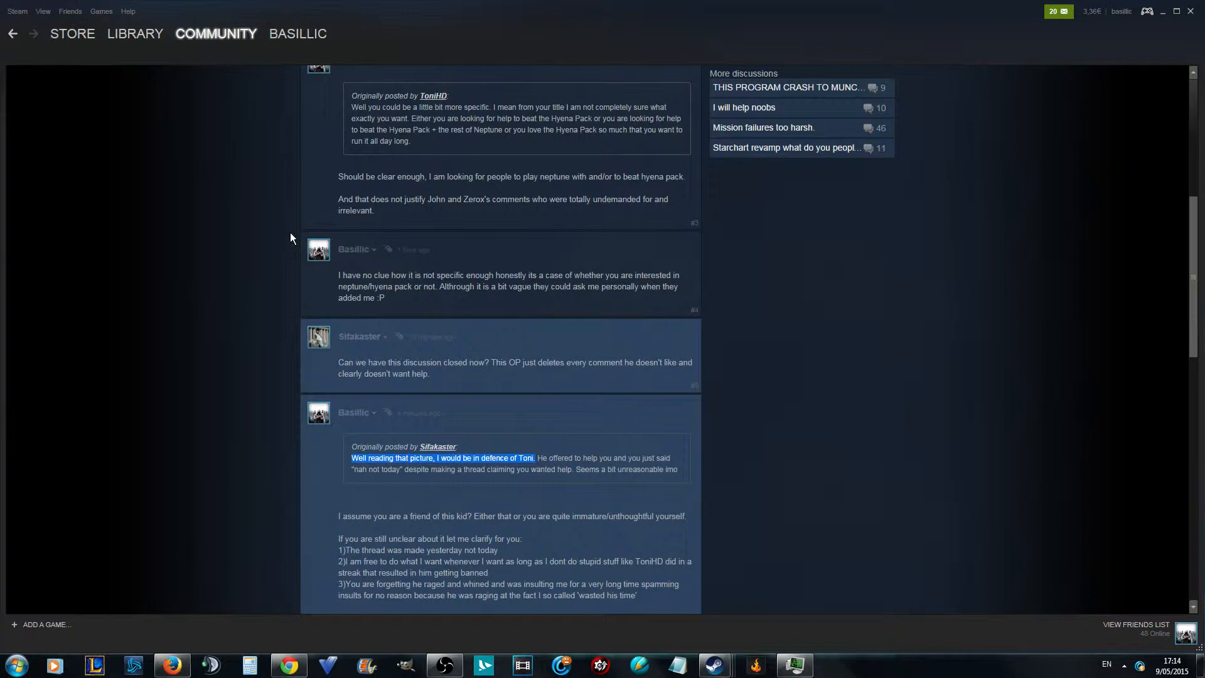
mouse_move(369, 361)
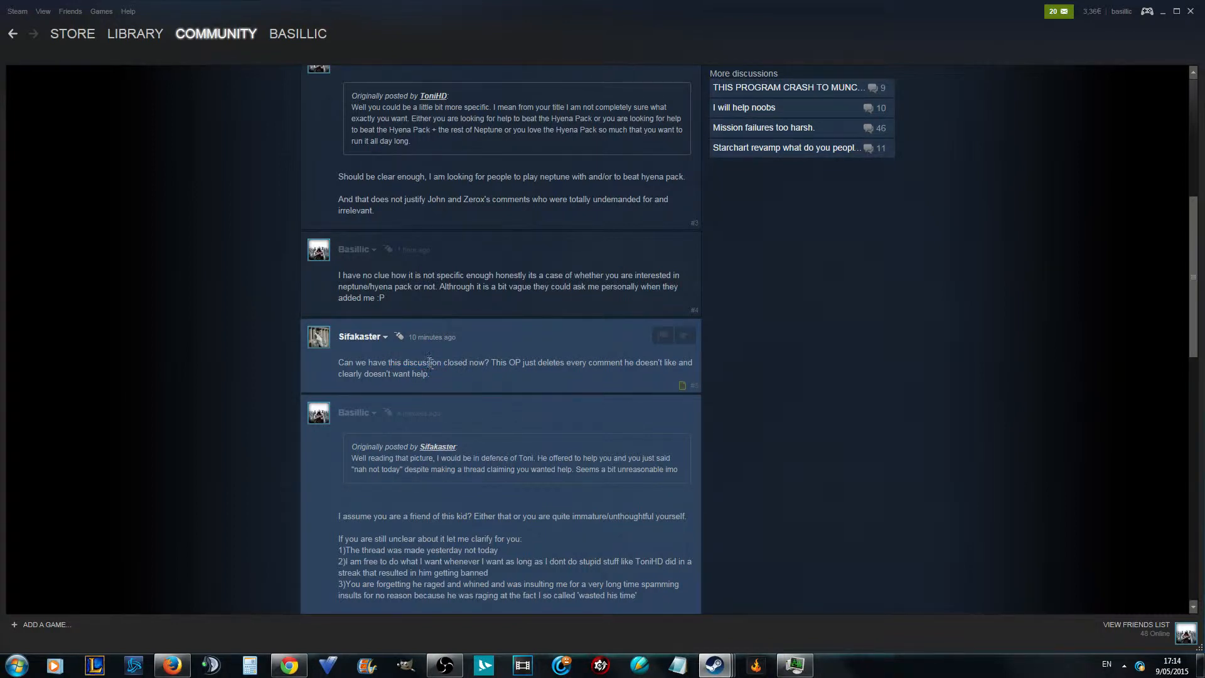
mouse_move(429, 366)
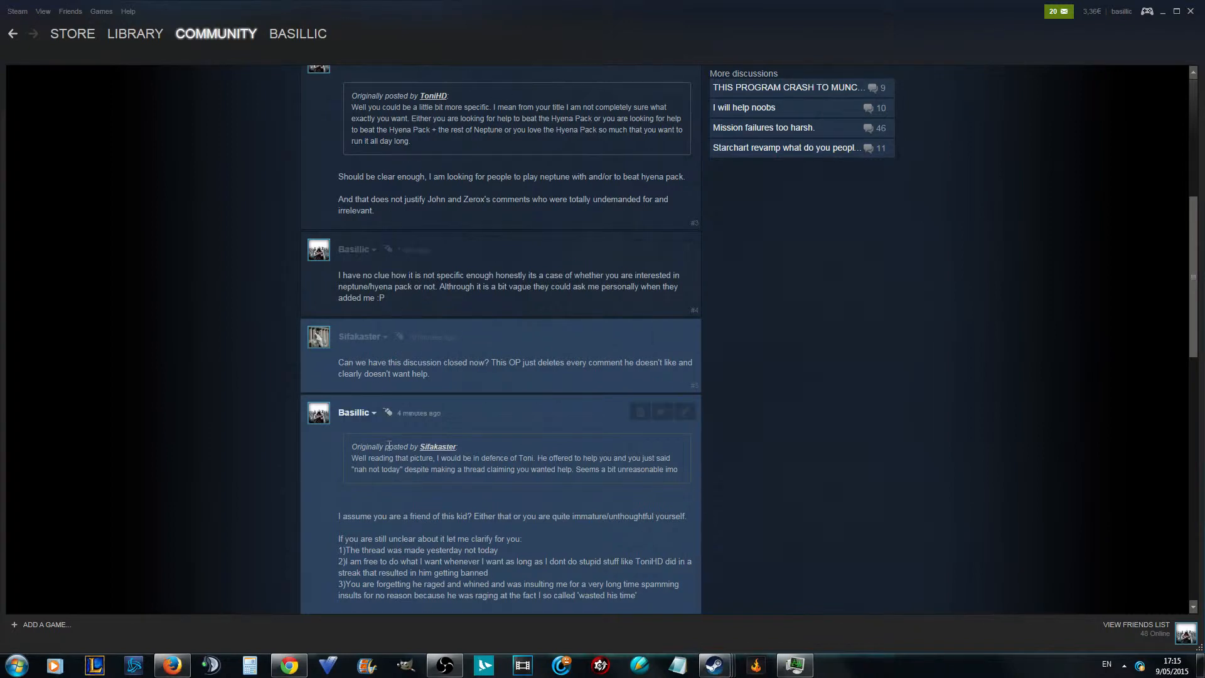
mouse_move(380, 429)
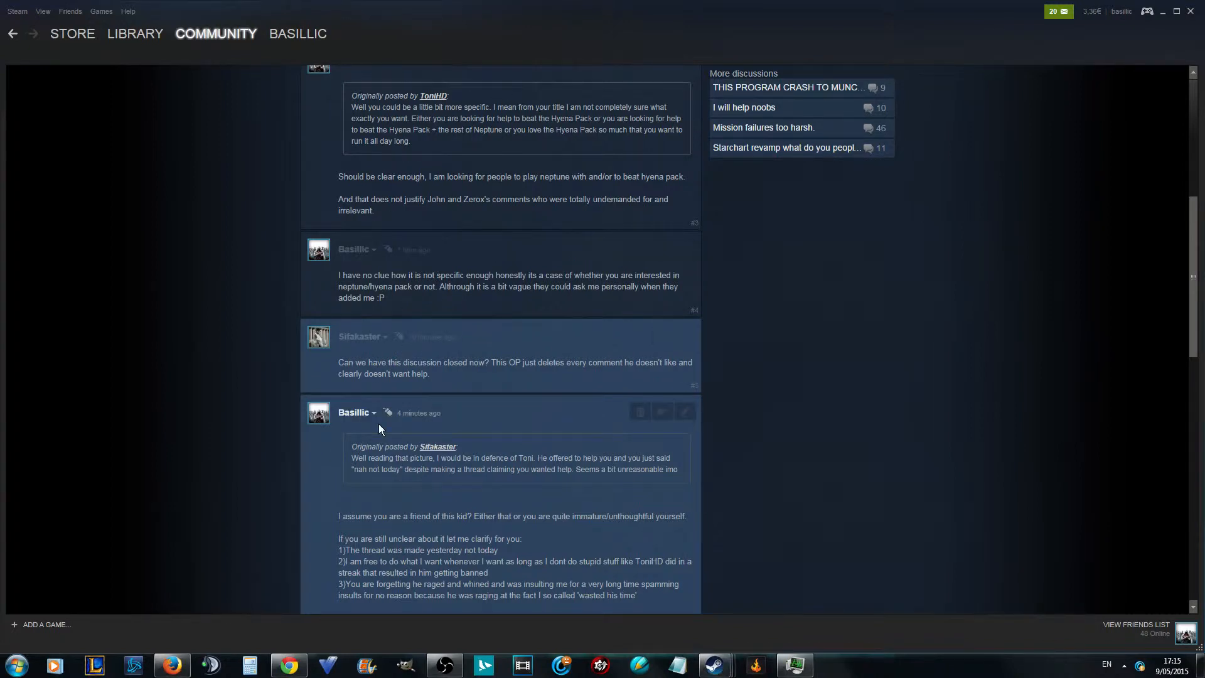
mouse_move(536, 423)
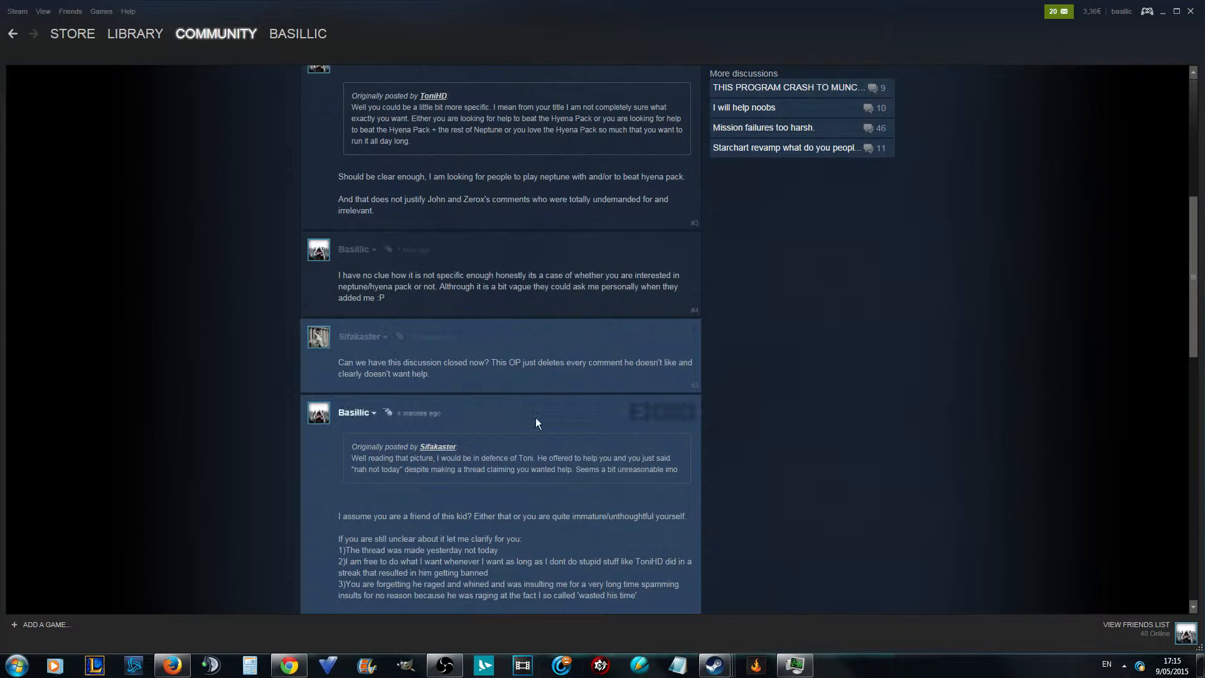
mouse_move(395, 367)
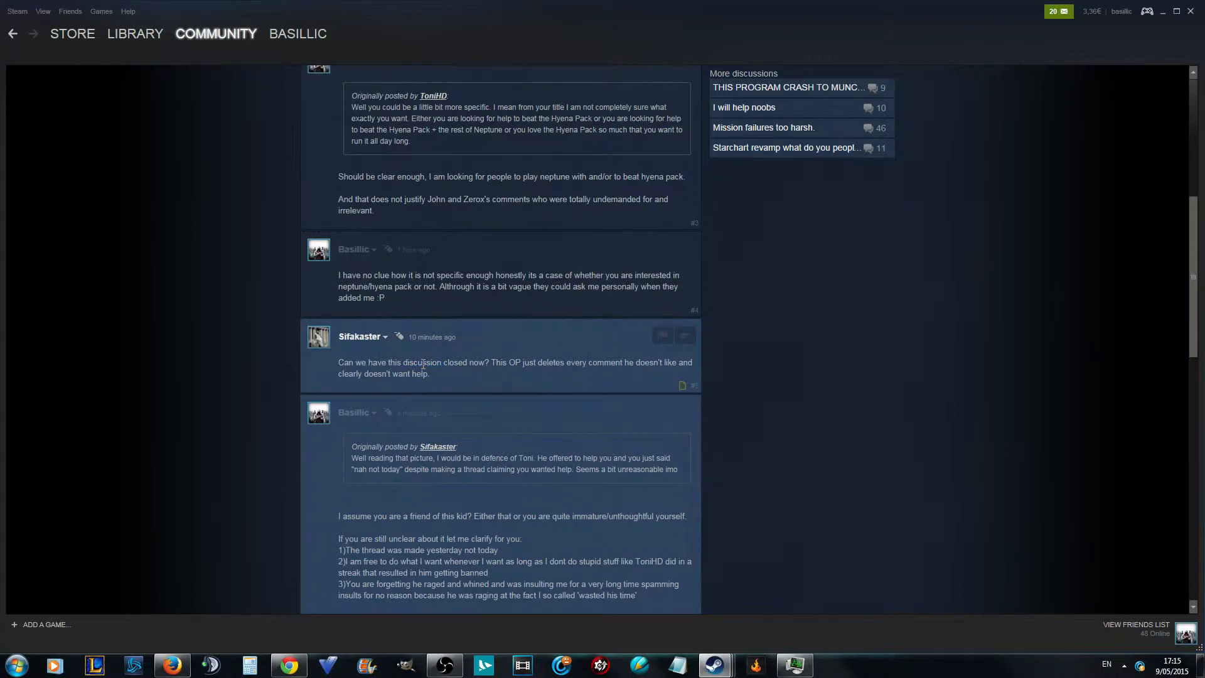
Step: Highlight the word "discussion" in comment #5 asking to close the thread
double_click(422, 361)
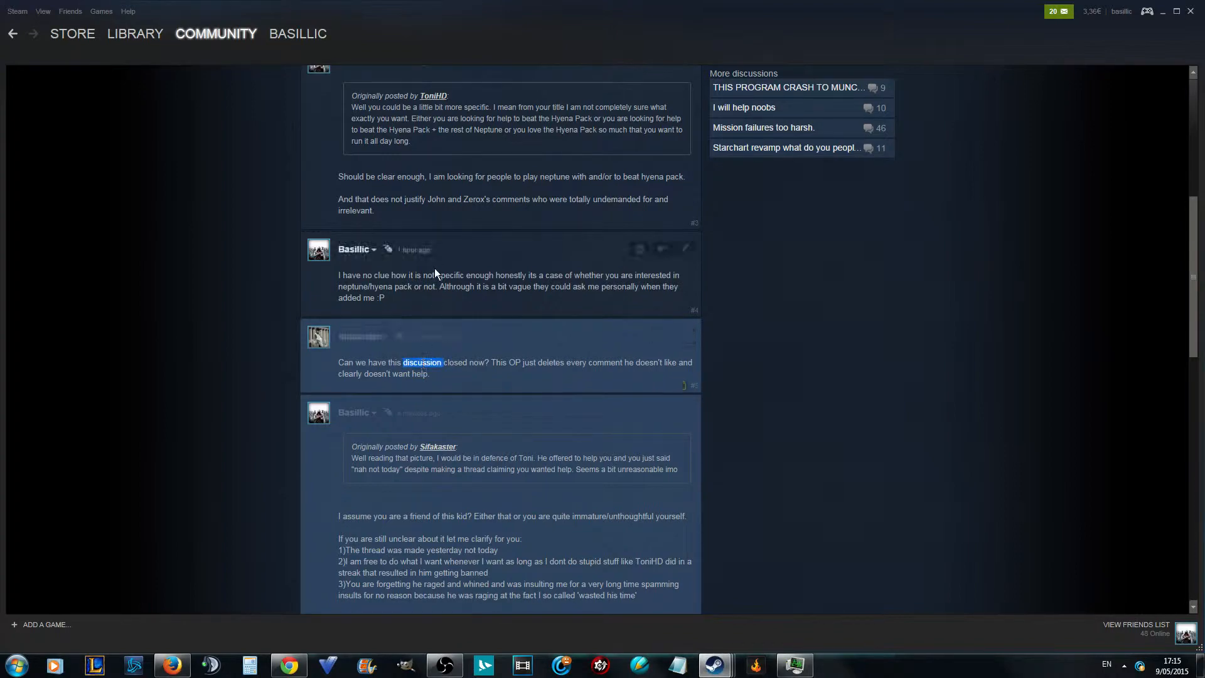
scroll("up", 3)
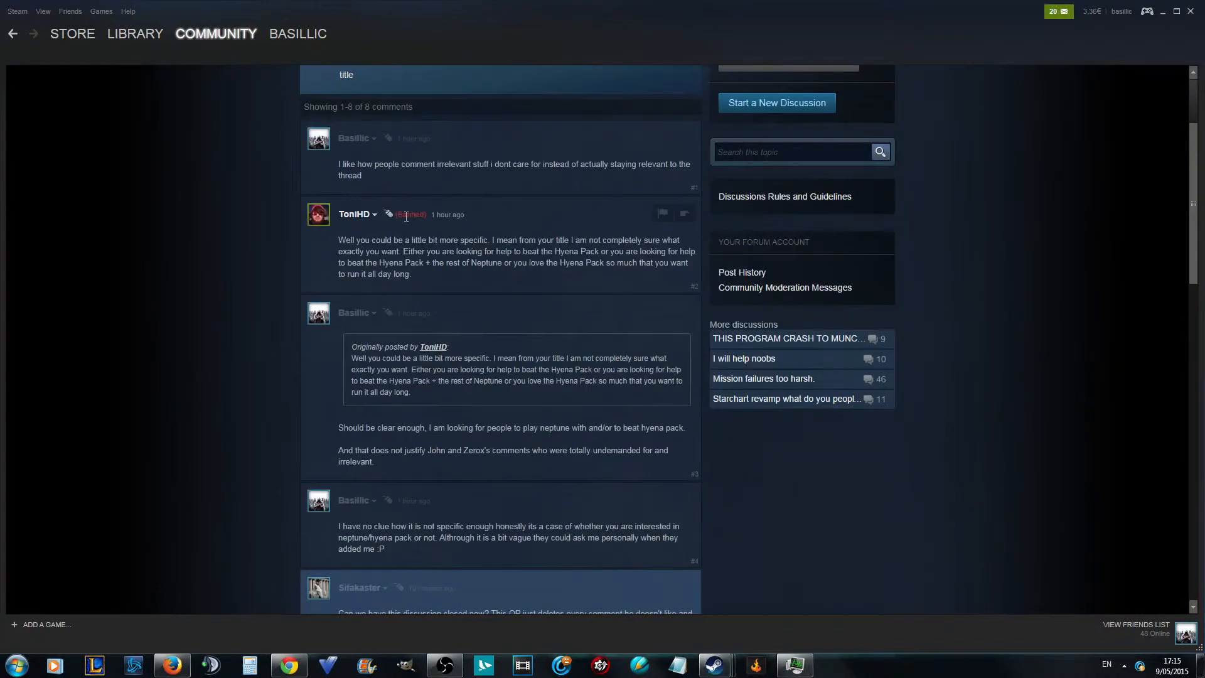
scroll("down", 3)
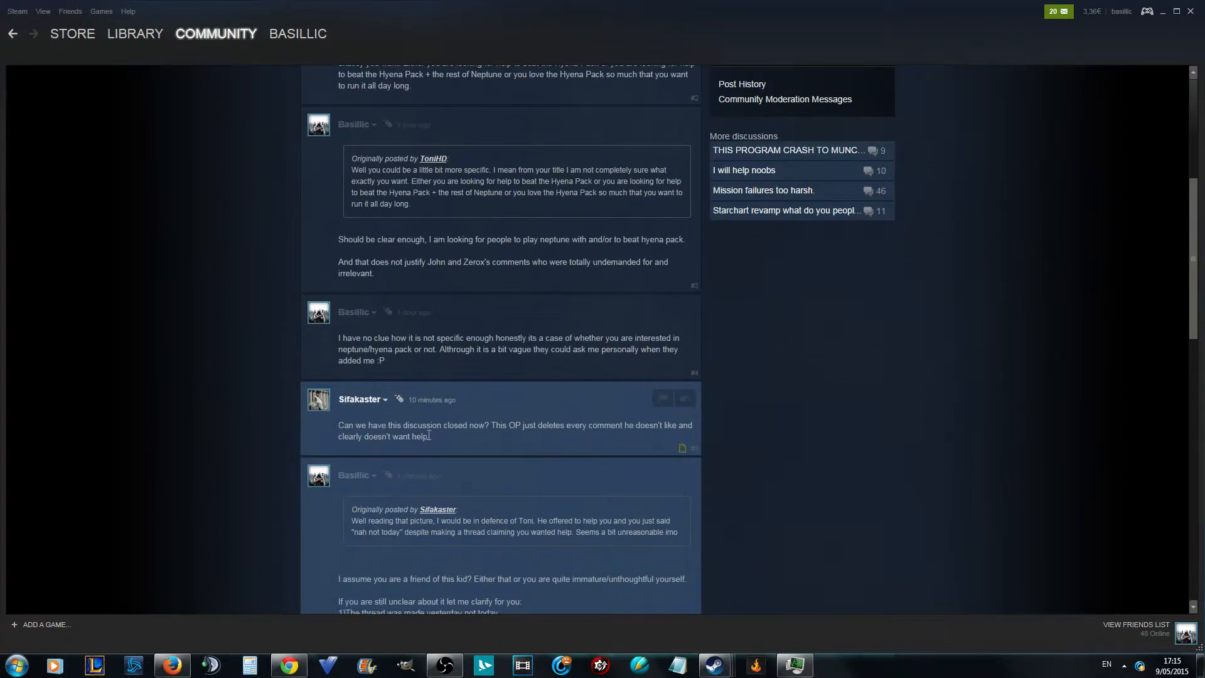
double_click(422, 426)
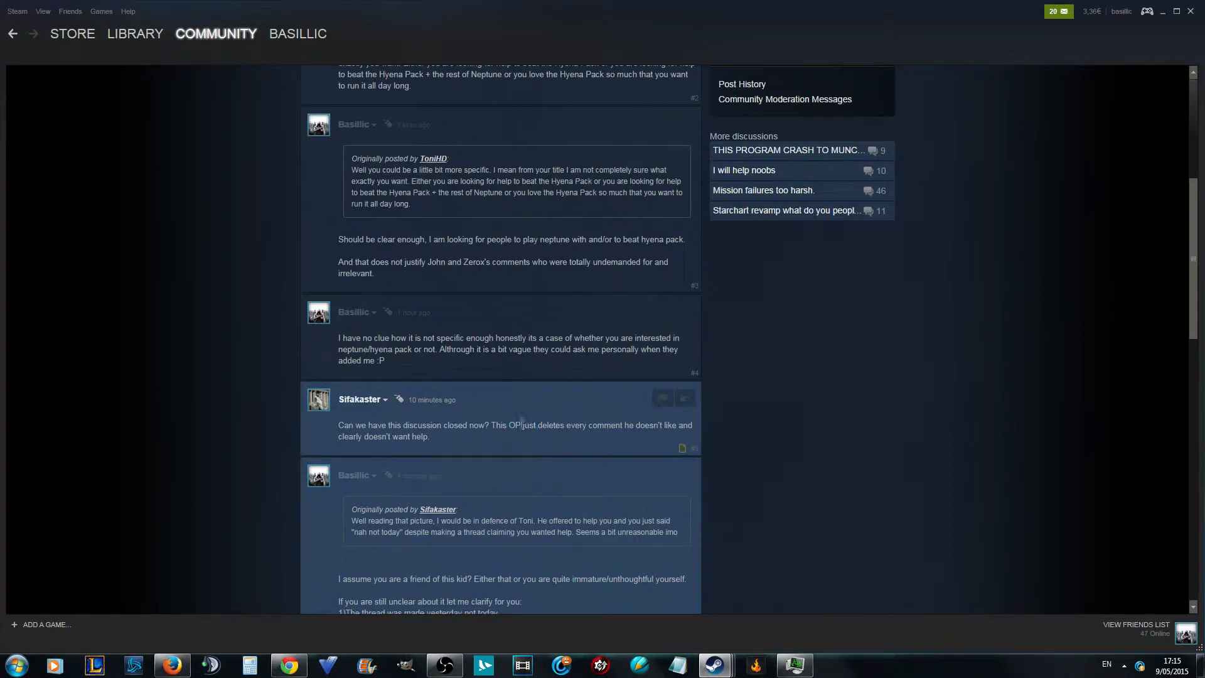
mouse_move(515, 433)
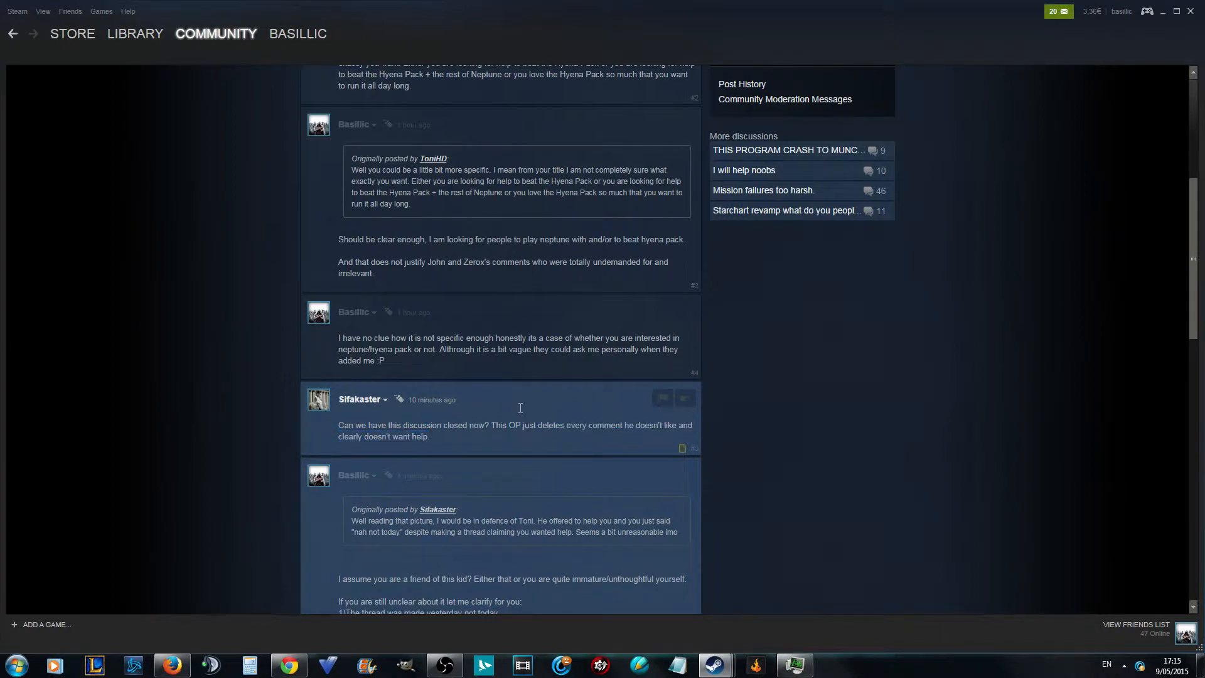
mouse_move(515, 410)
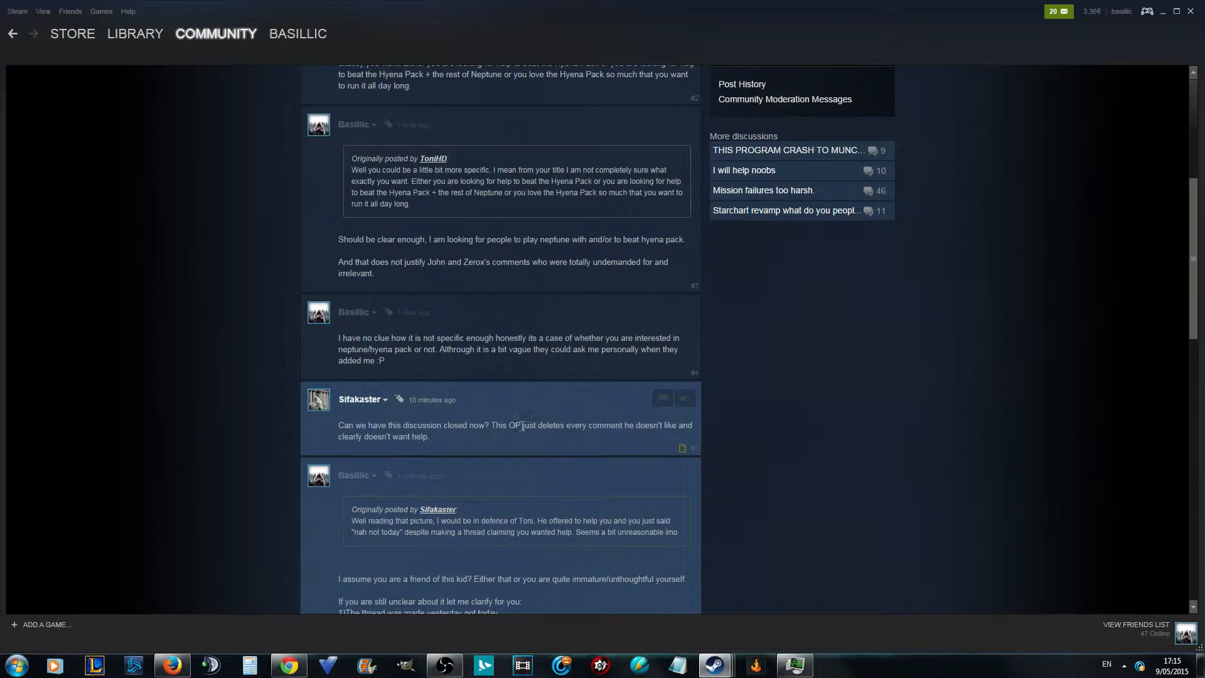
mouse_move(512, 425)
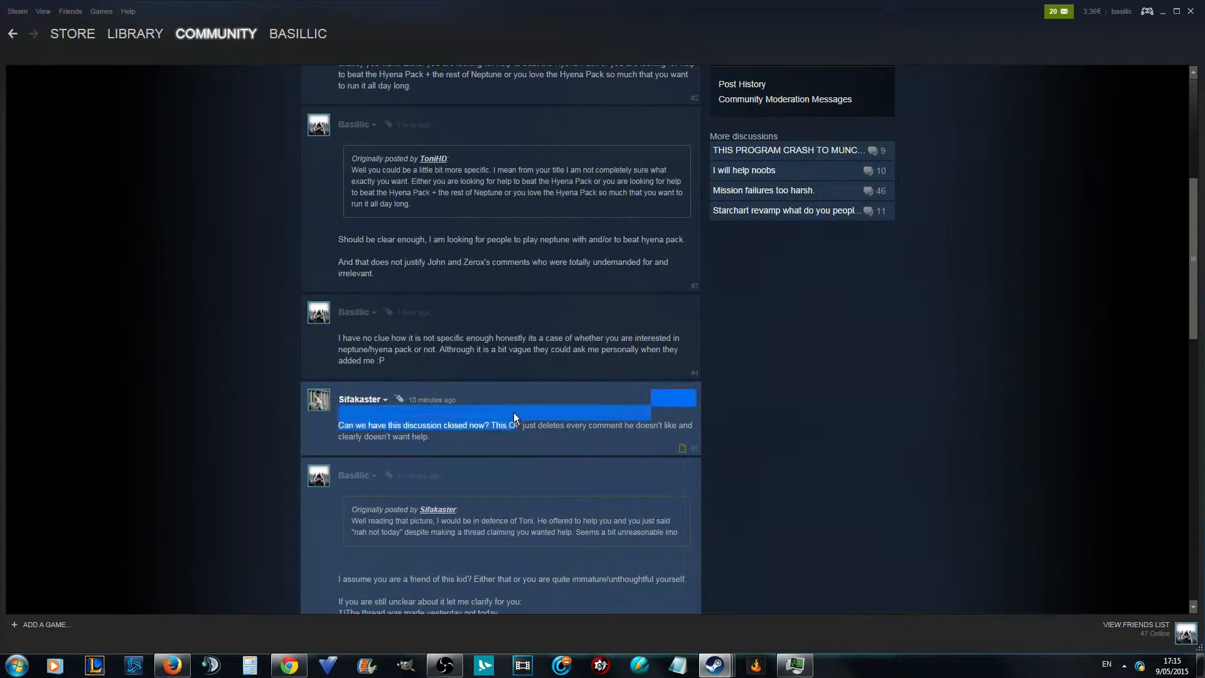
mouse_move(549, 435)
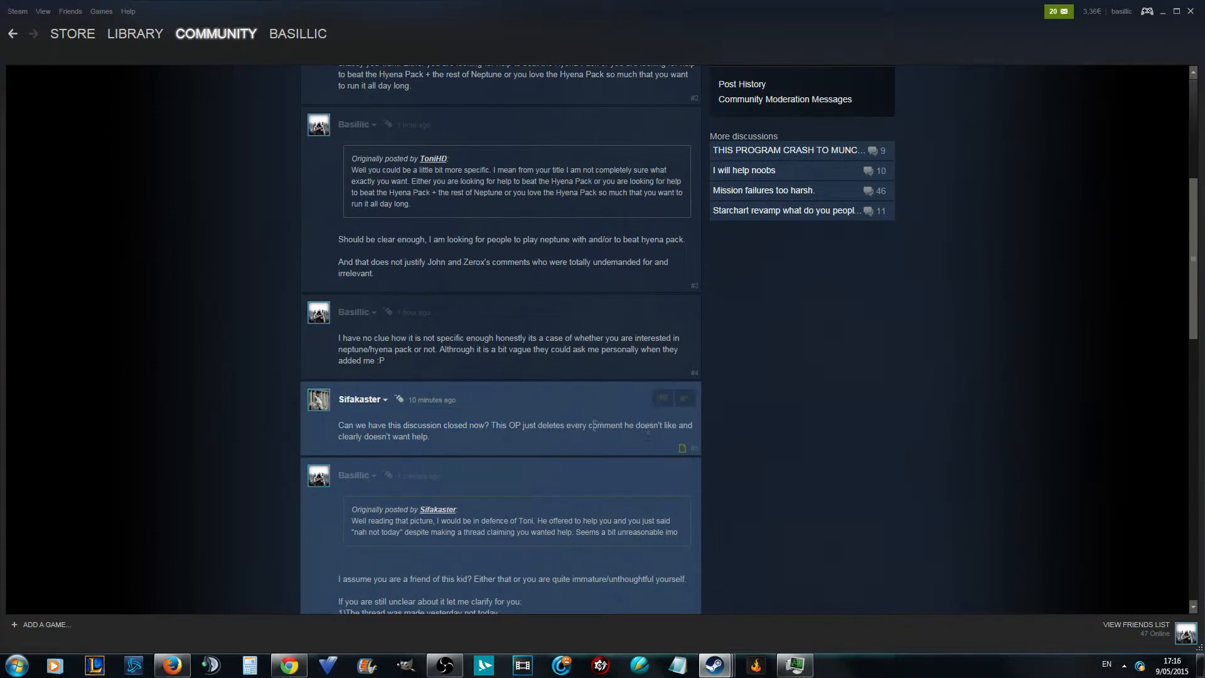
mouse_move(395, 441)
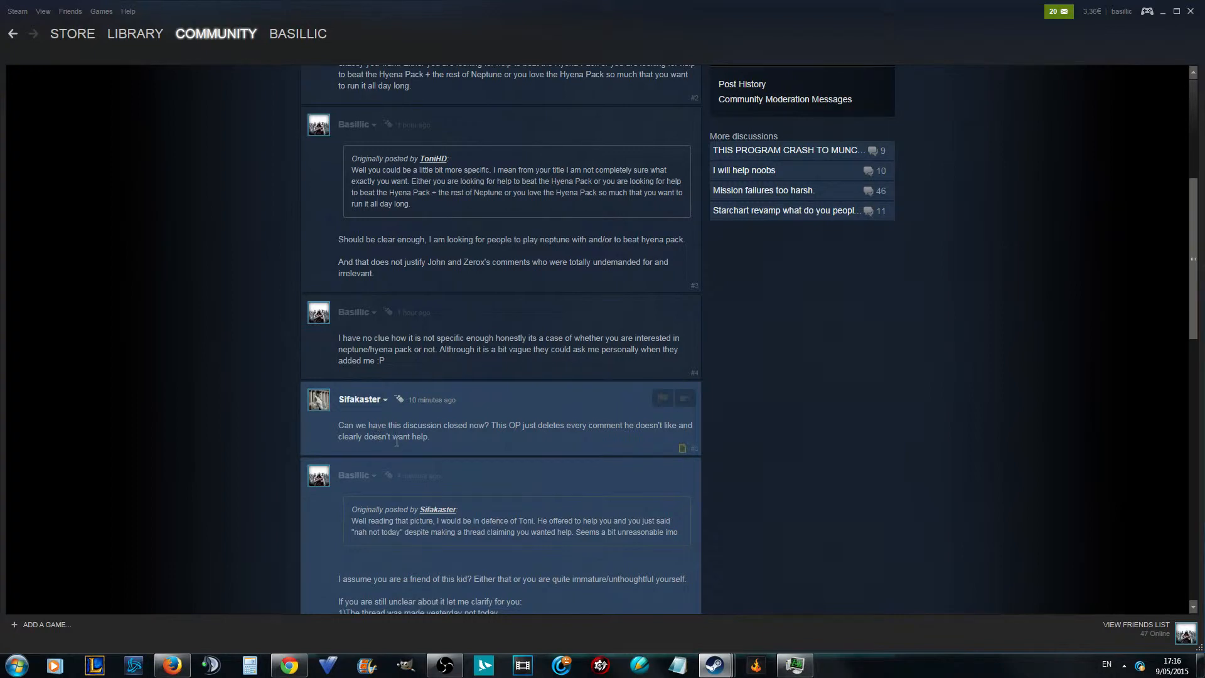
mouse_move(455, 439)
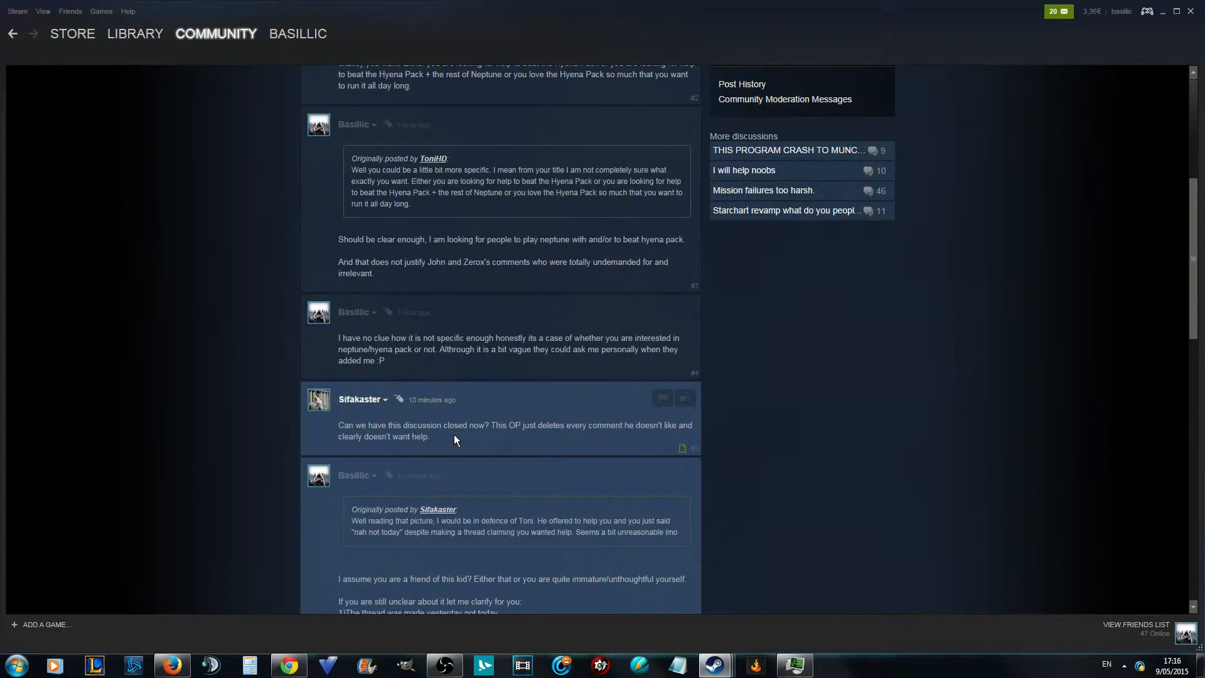
mouse_move(520, 423)
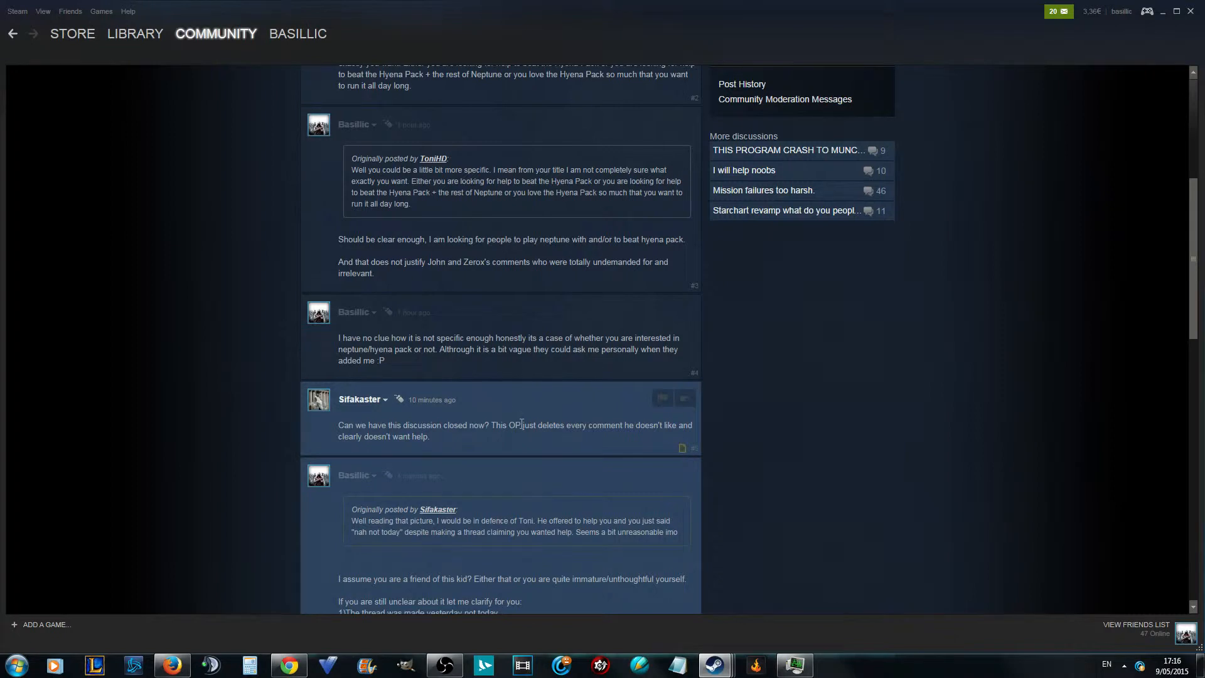
mouse_move(599, 429)
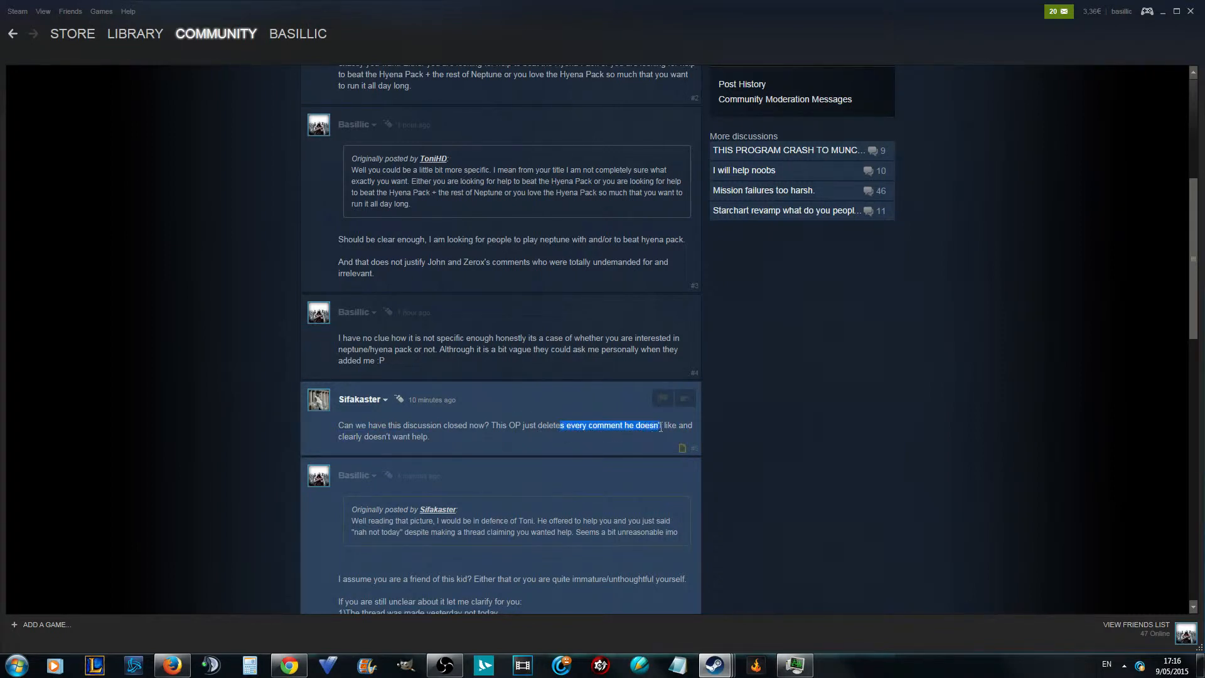
mouse_move(499, 376)
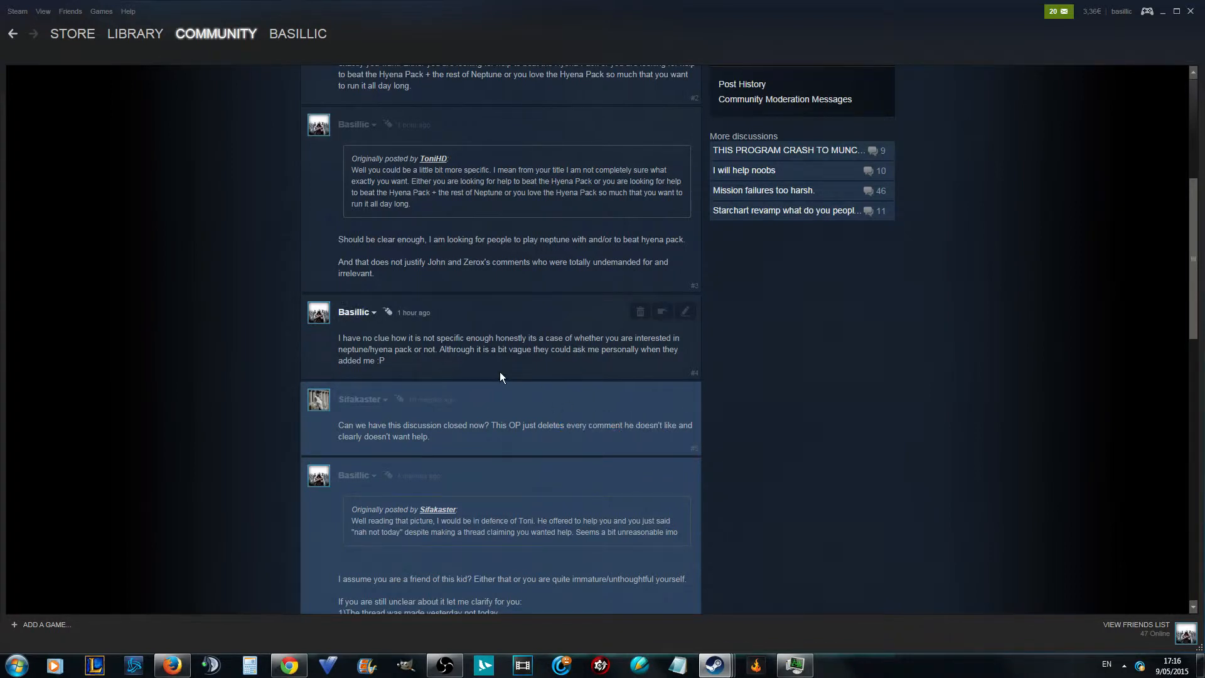
mouse_move(485, 623)
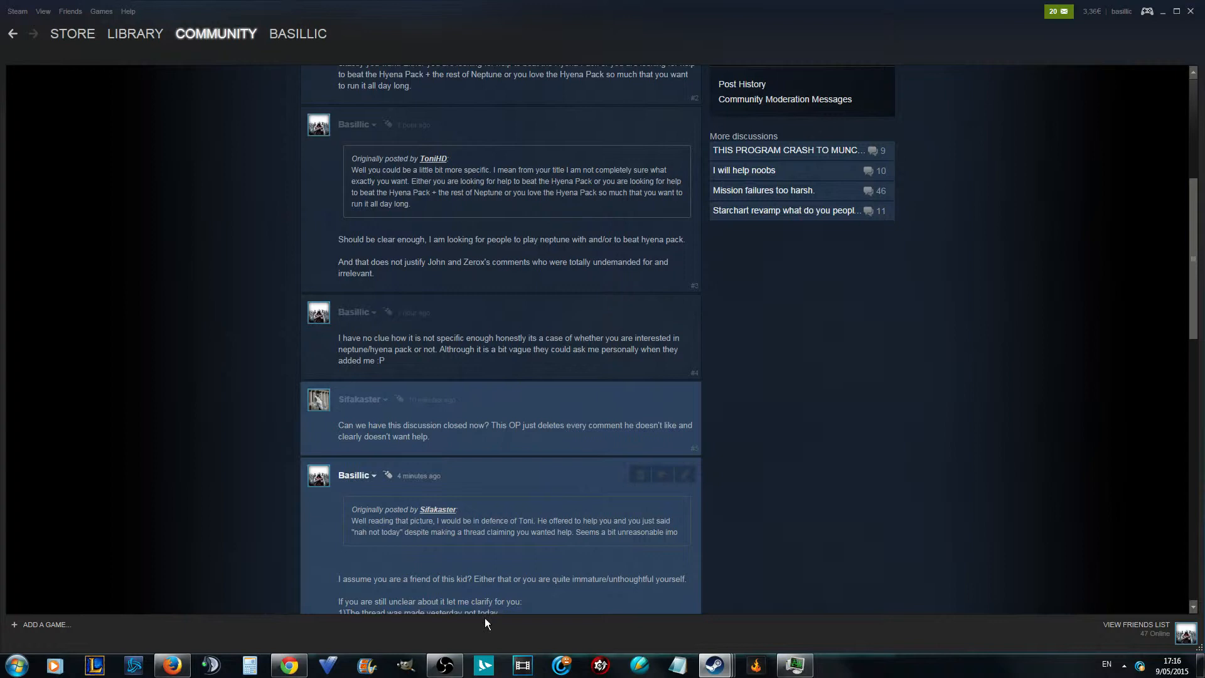
mouse_move(175, 479)
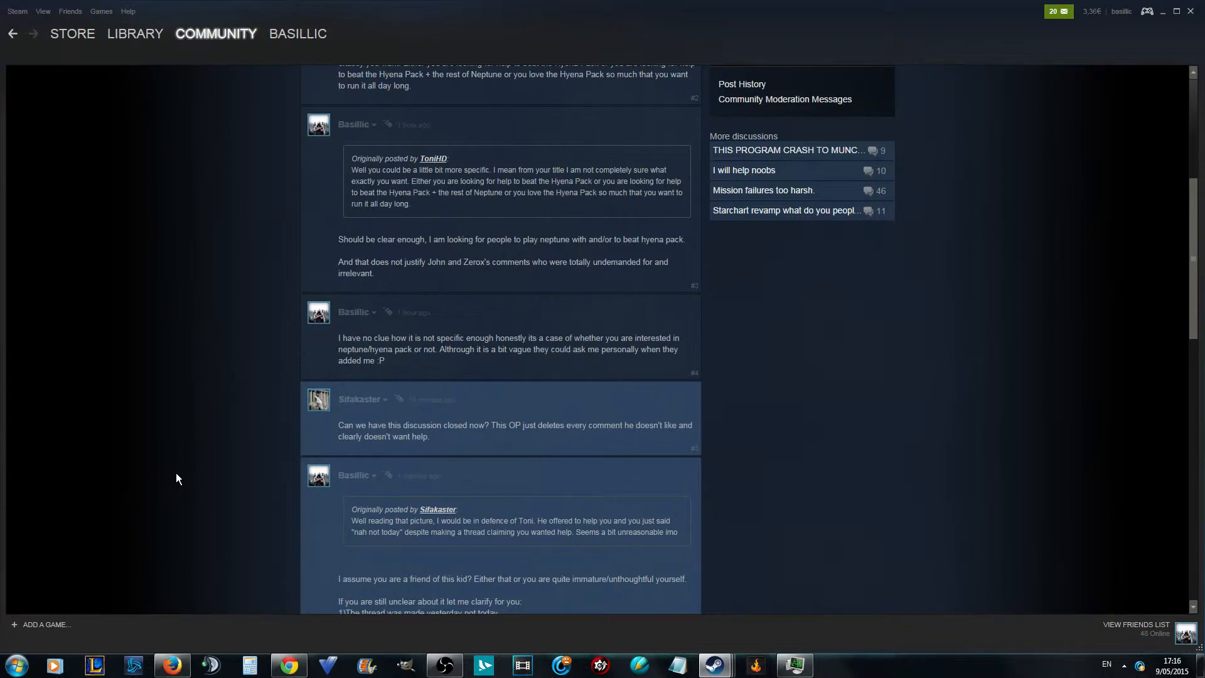
mouse_move(629, 426)
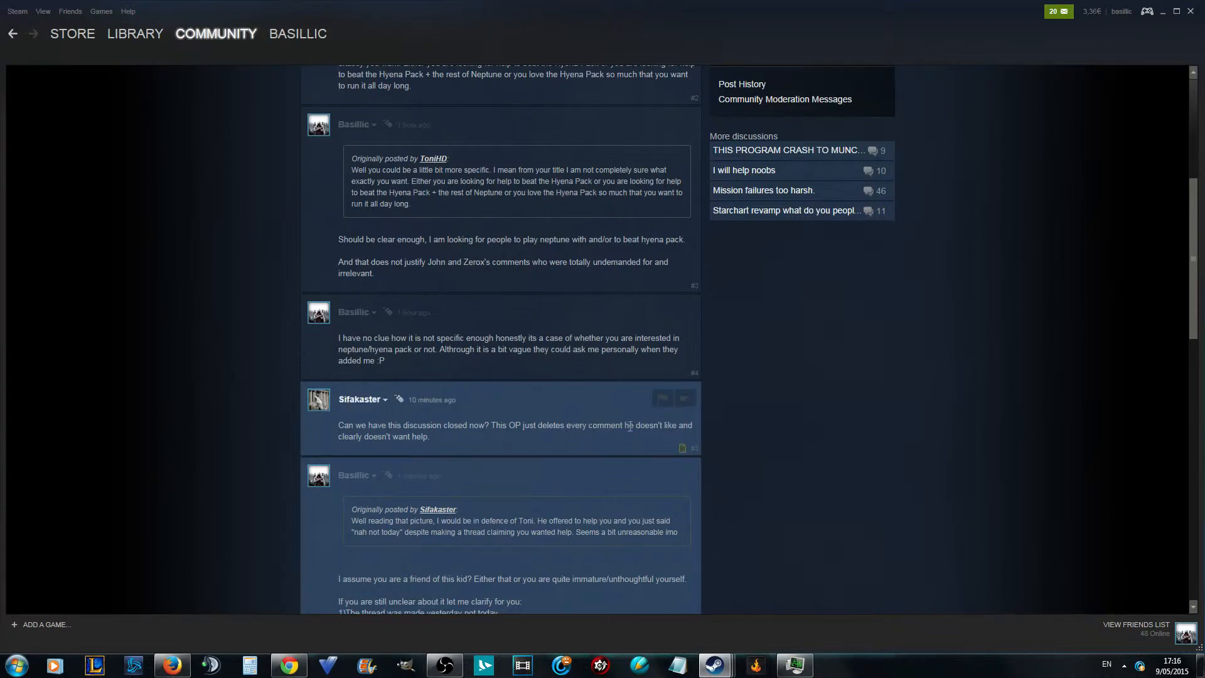
double_click(401, 435)
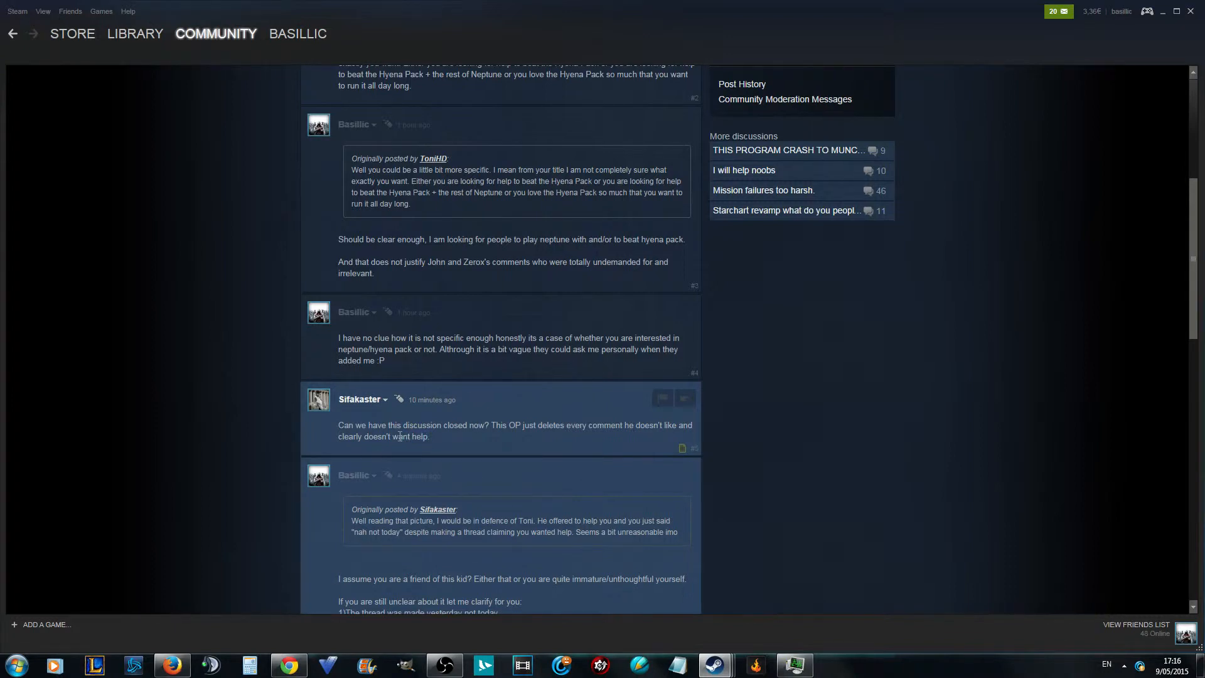
mouse_move(494, 440)
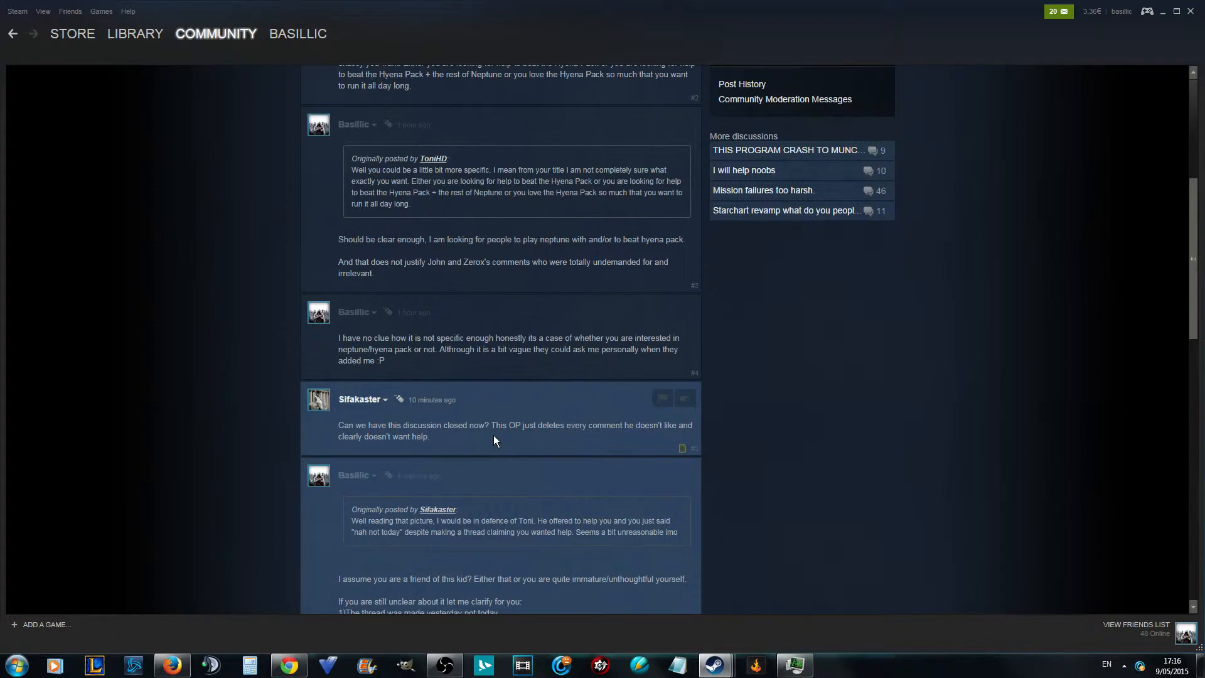
Step: Scroll from the thread title down to the full long reply #6 with its numbered points
scroll("up", 3)
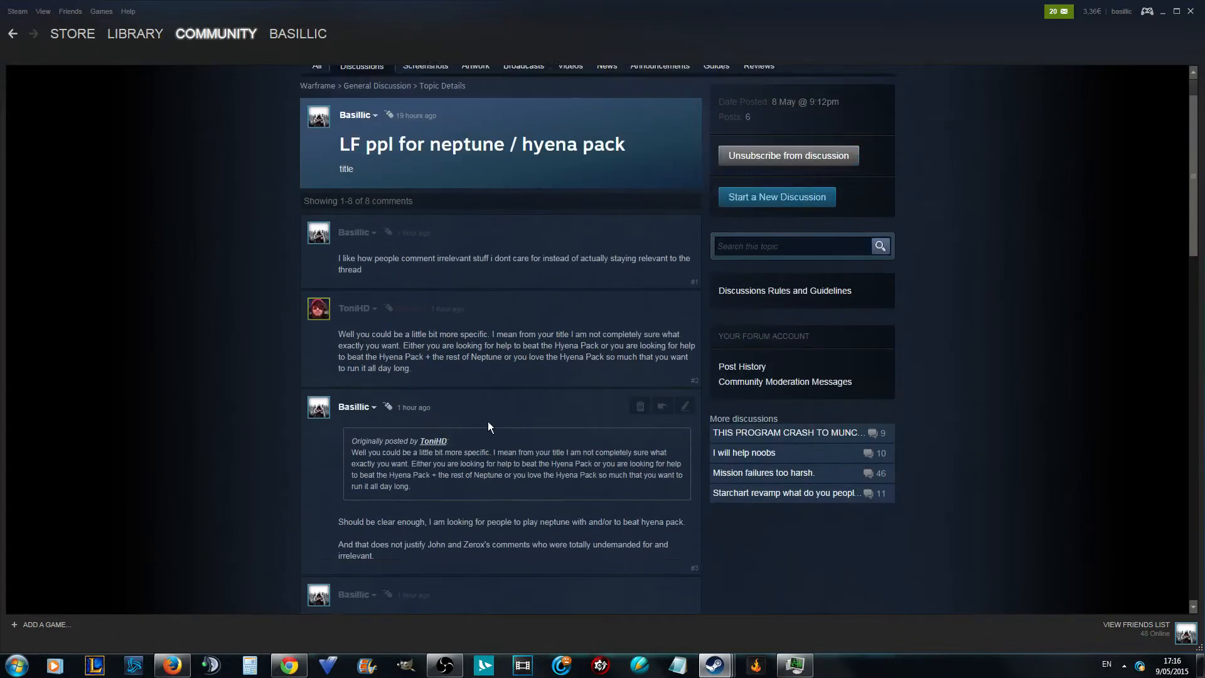
scroll("up", 3)
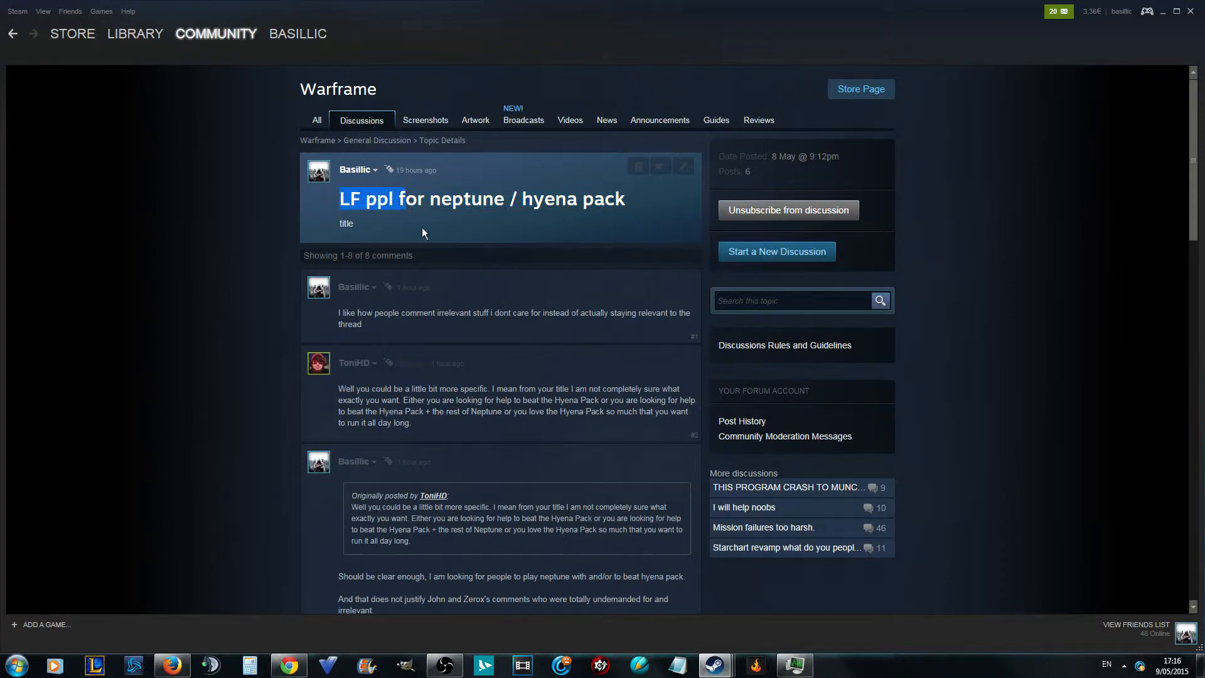
scroll("down", 3)
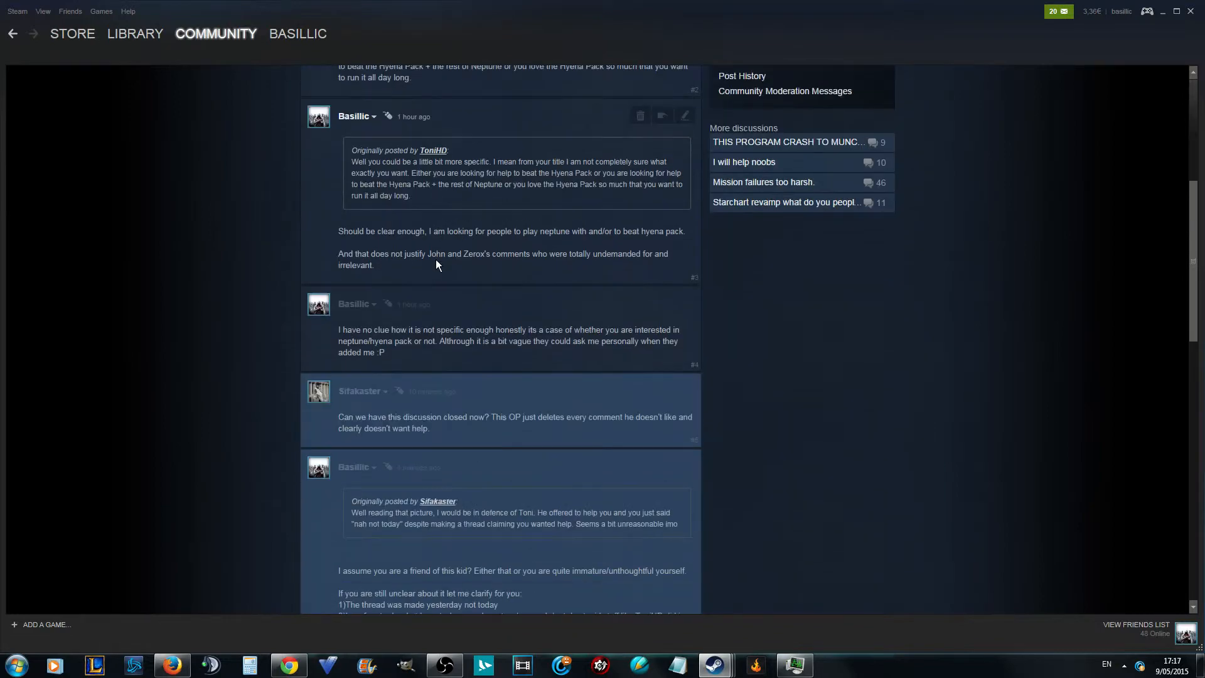
scroll("down", 3)
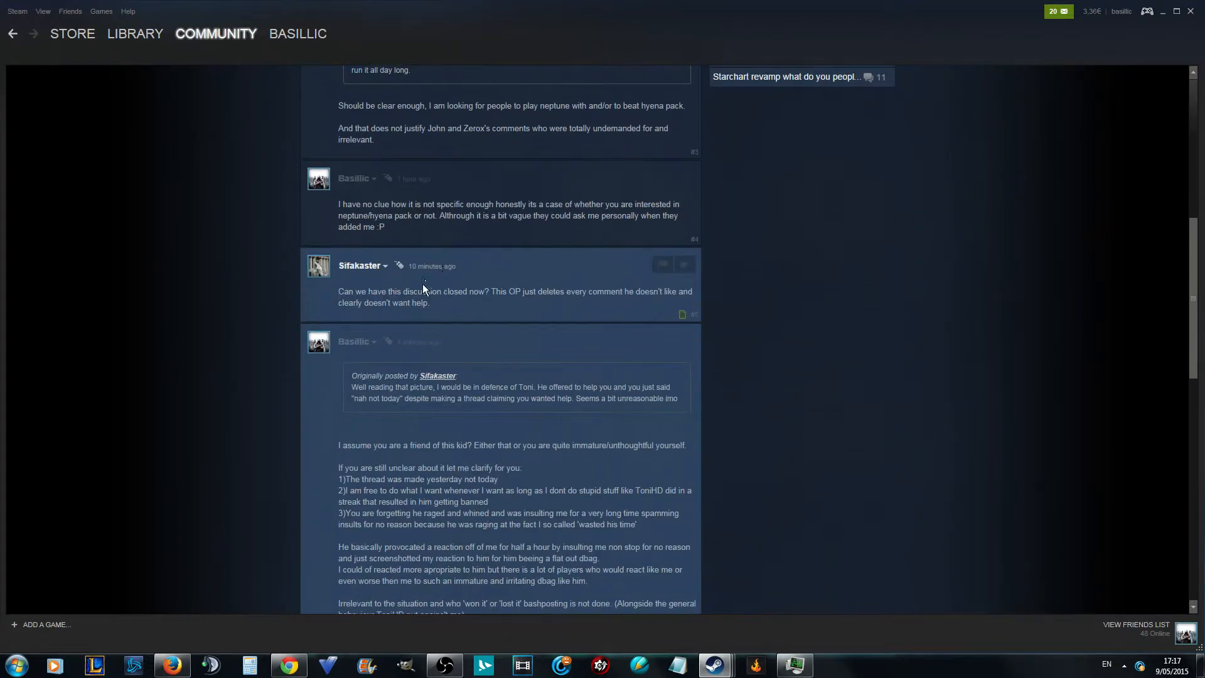
scroll("down", 3)
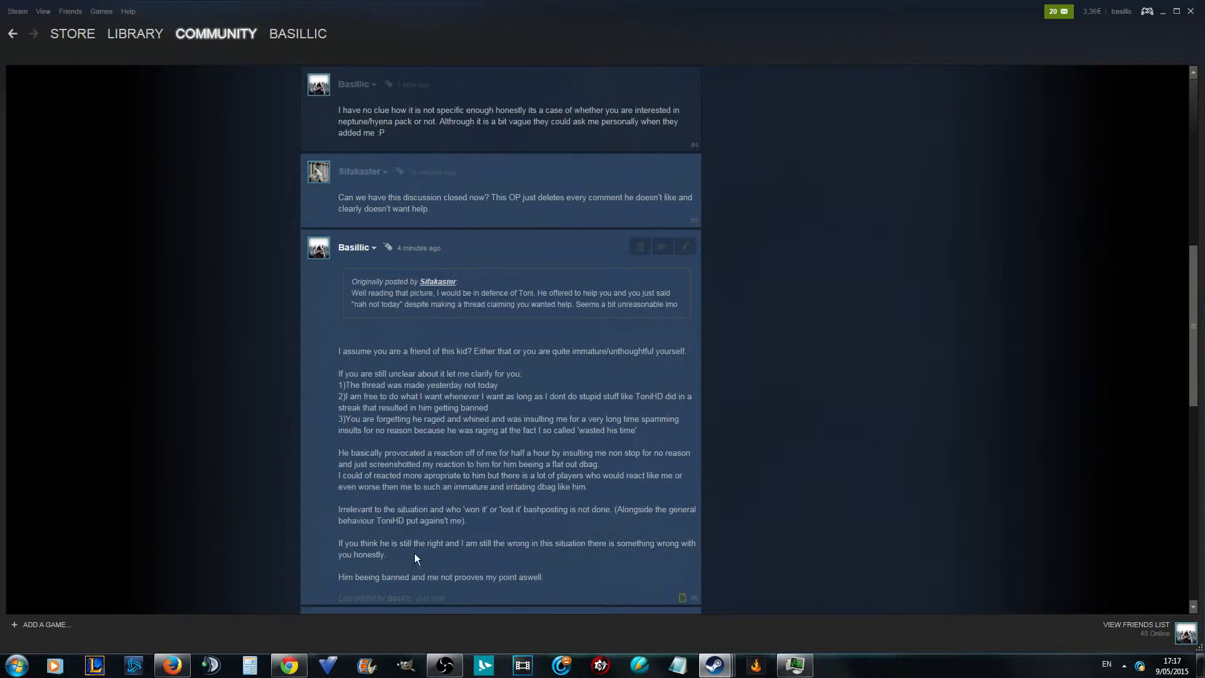
mouse_move(436, 410)
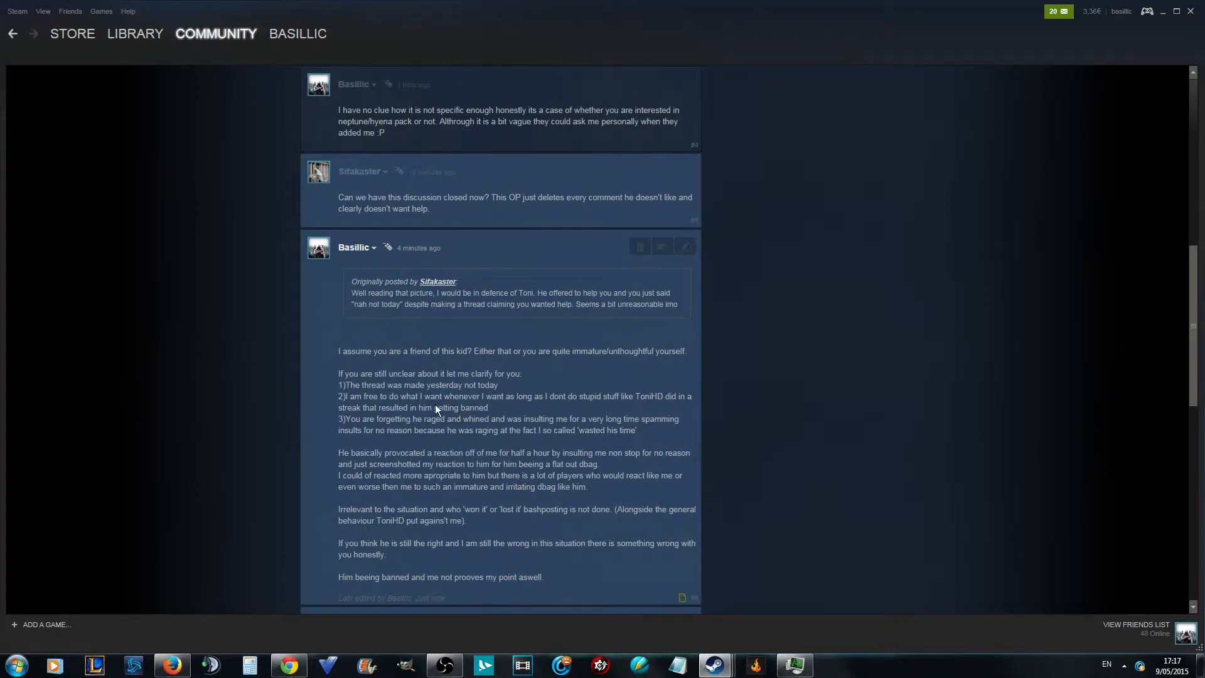
scroll("down", 3)
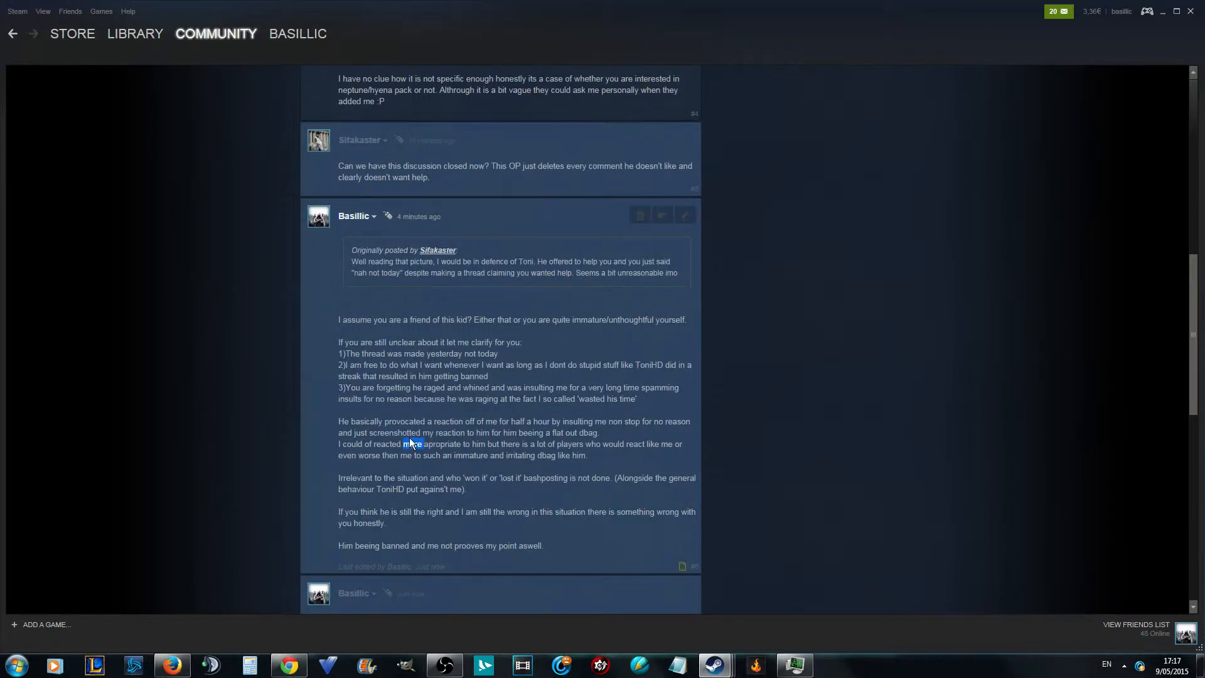
Step: Highlight a word in the long reply and scroll down to the "officially convinced" reply
double_click(413, 443)
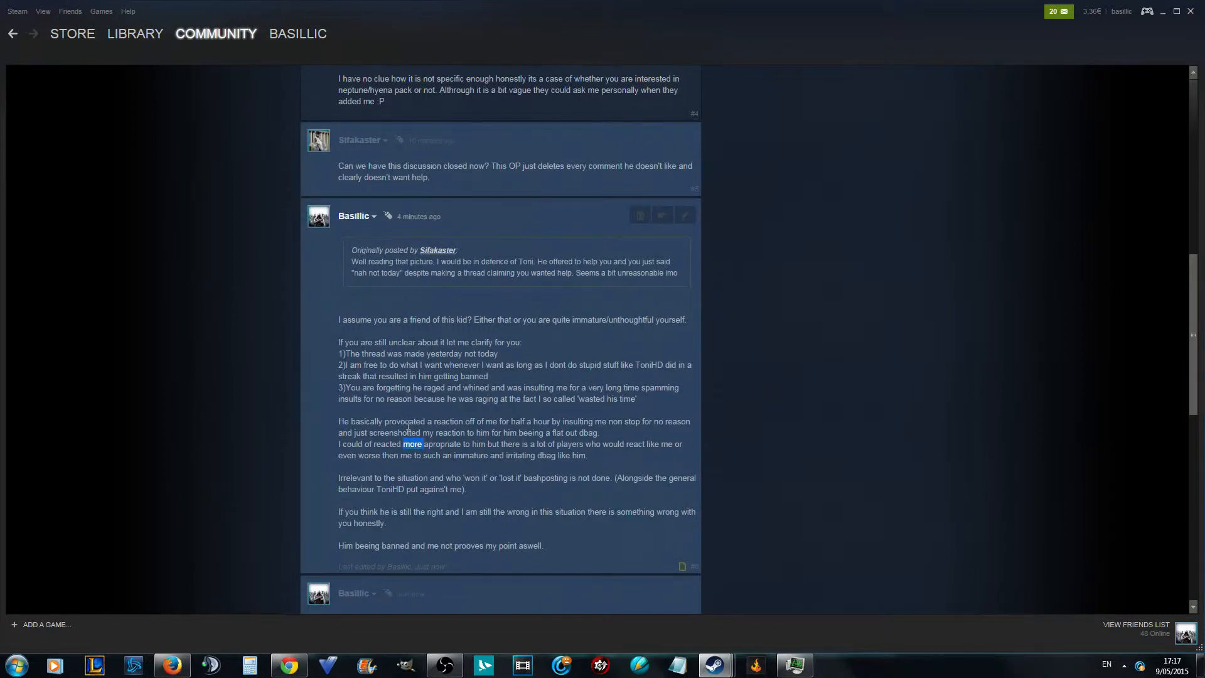
scroll("down", 3)
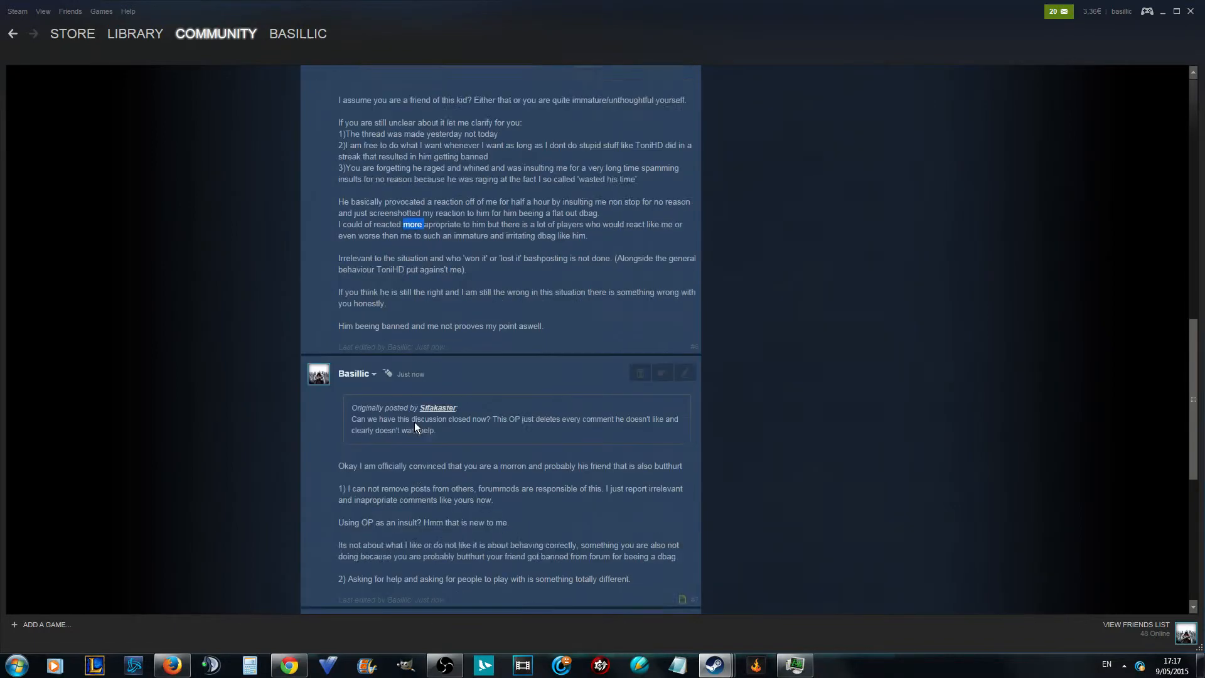
scroll("down", 3)
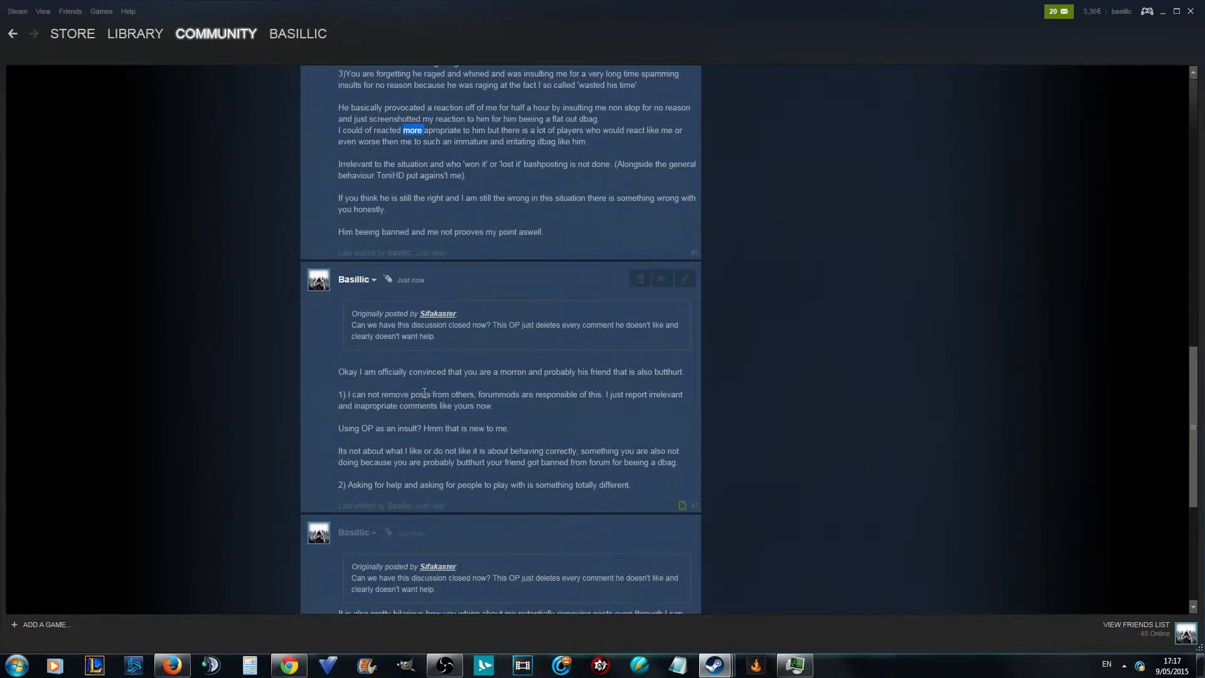
scroll("down", 3)
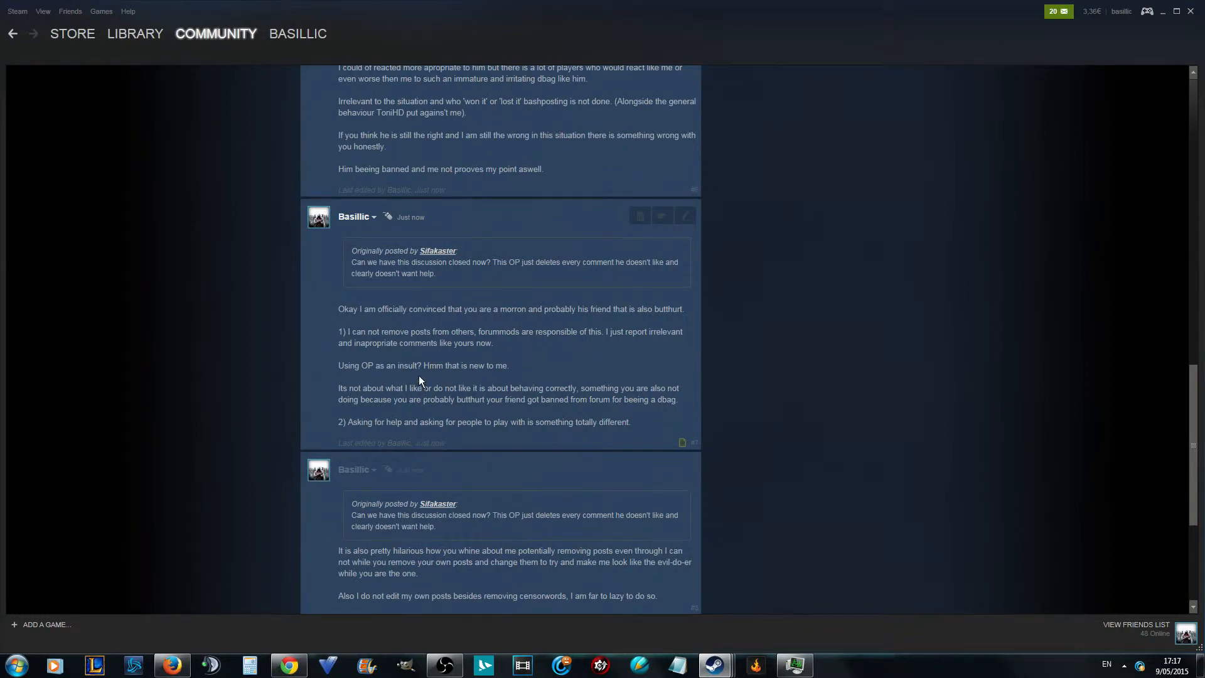
mouse_move(436, 285)
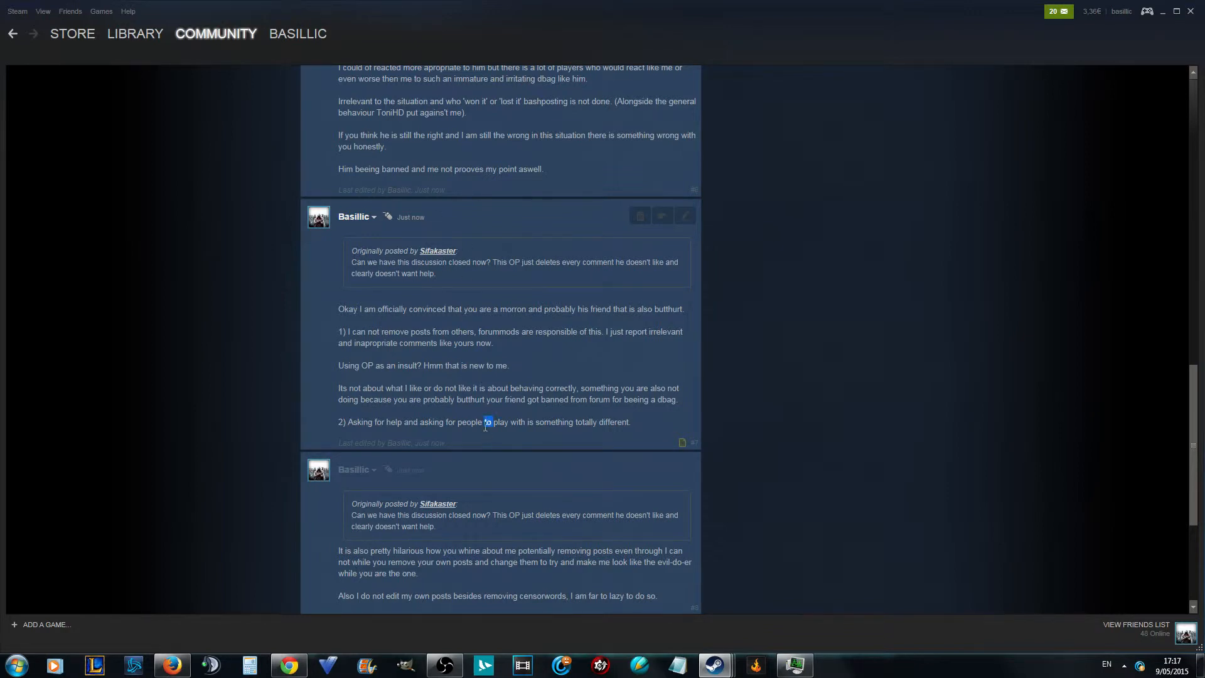
Step: Scroll back up to the "friend of this kid" reply with its quoted passage defending Toni
scroll("down", 3)
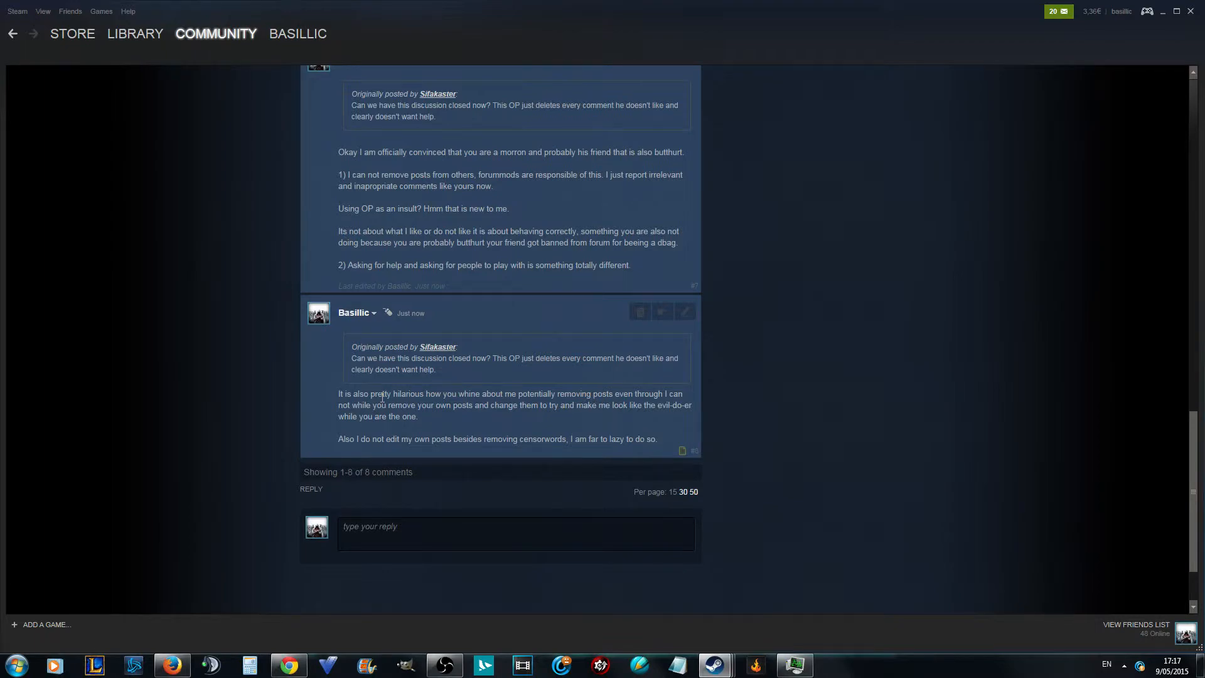
scroll("up", 3)
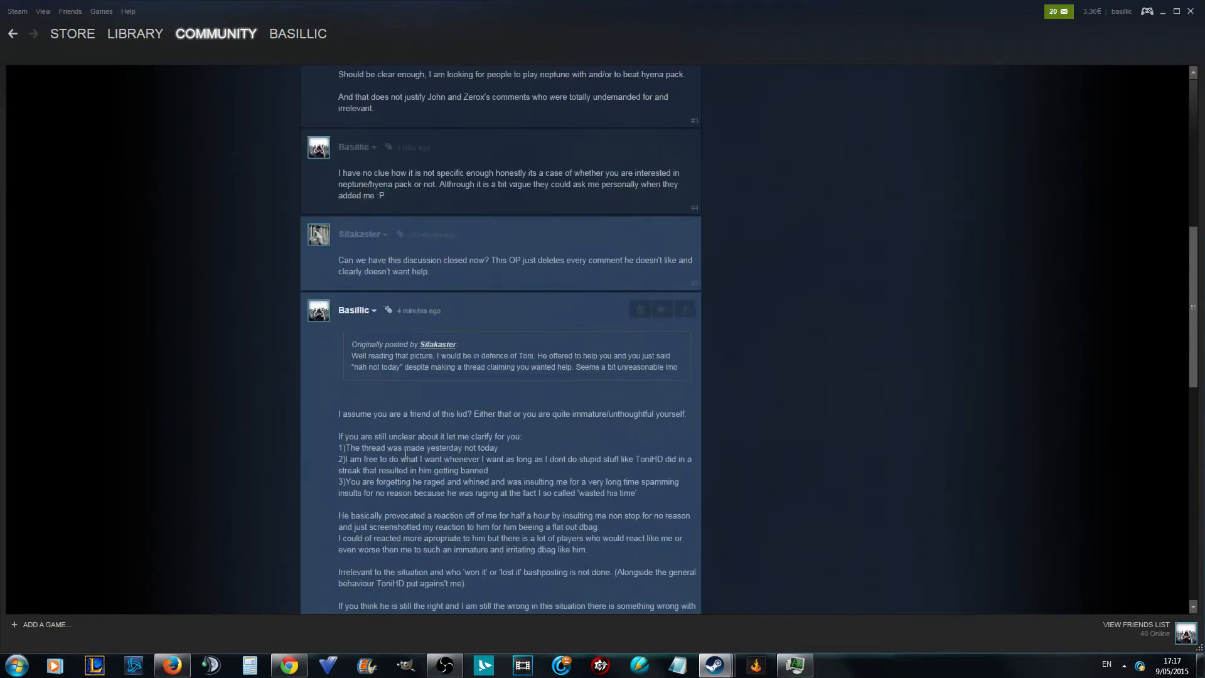
mouse_move(407, 287)
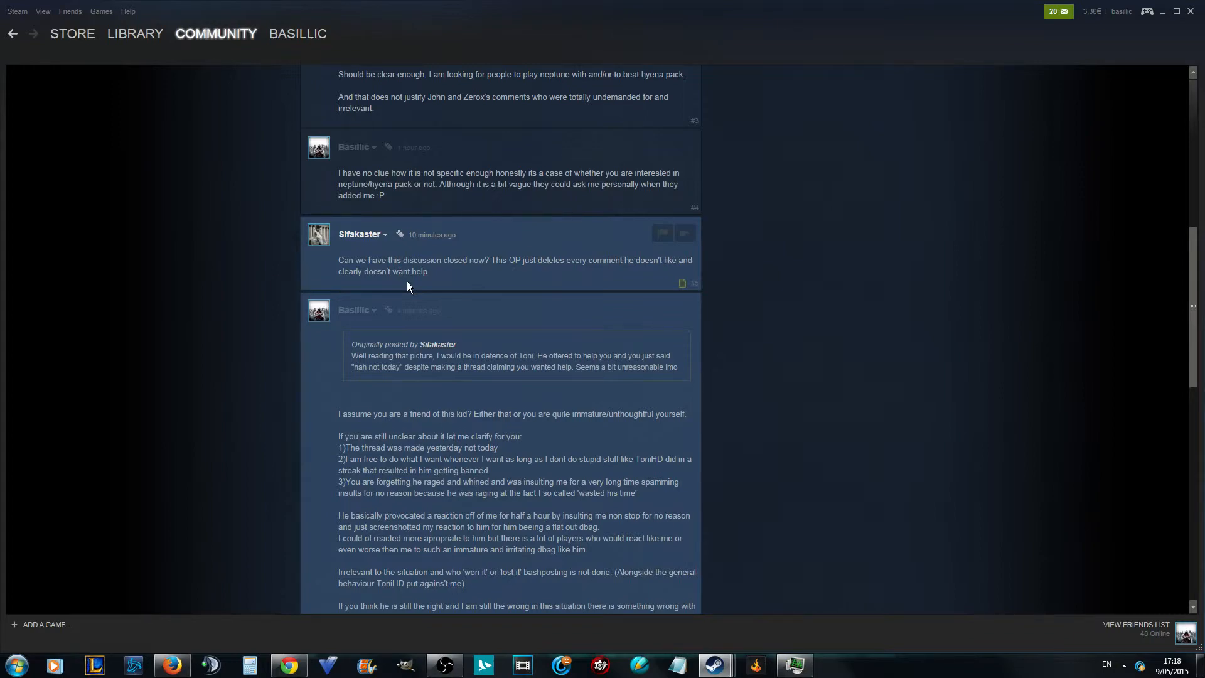
scroll("up", 3)
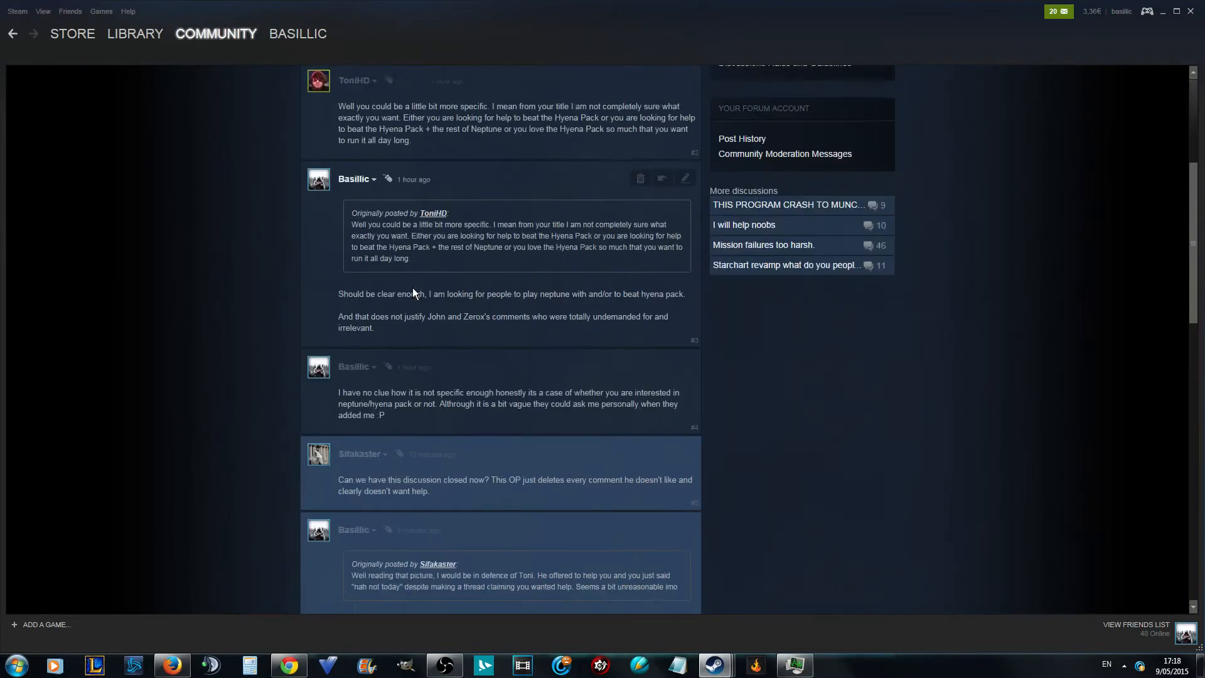
scroll("down", 3)
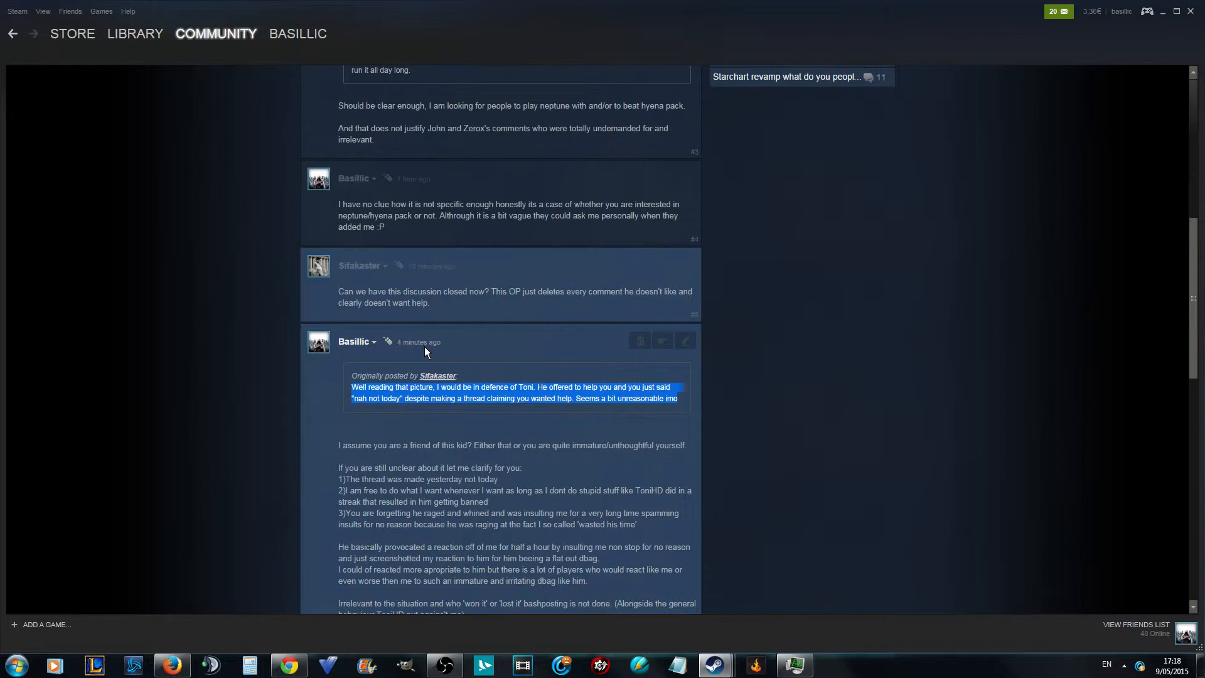
Step: Scroll to the thread's final reply about removing posts and censored words
scroll("down", 3)
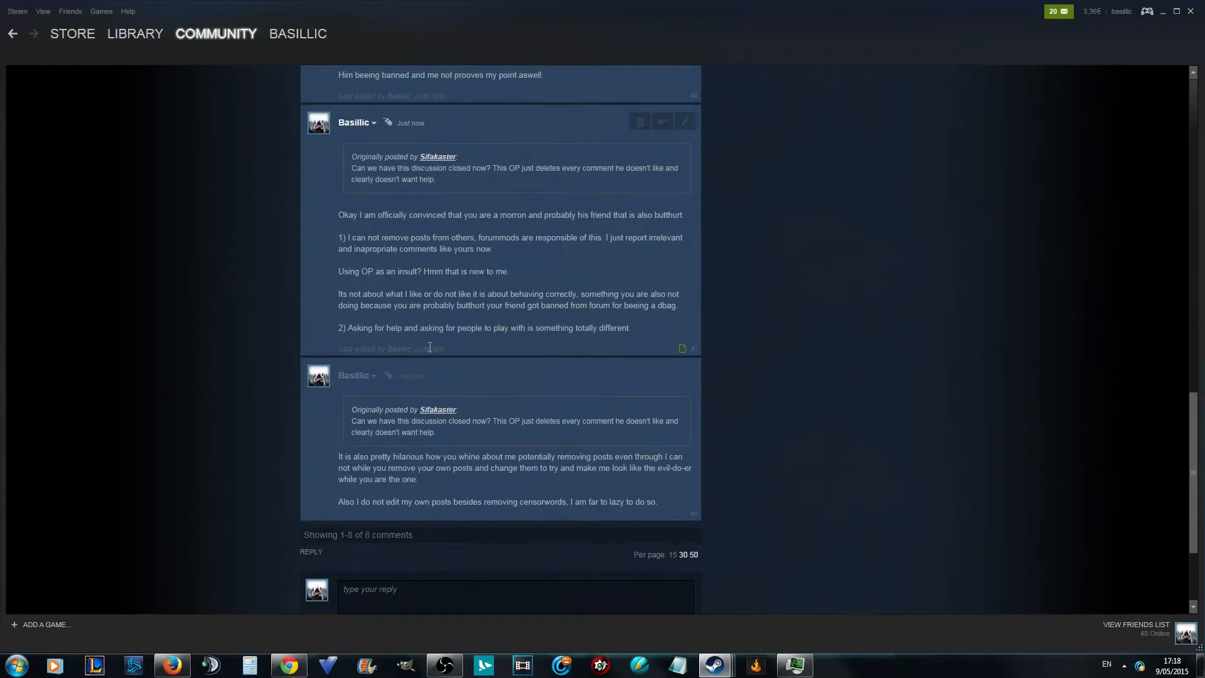
mouse_move(439, 423)
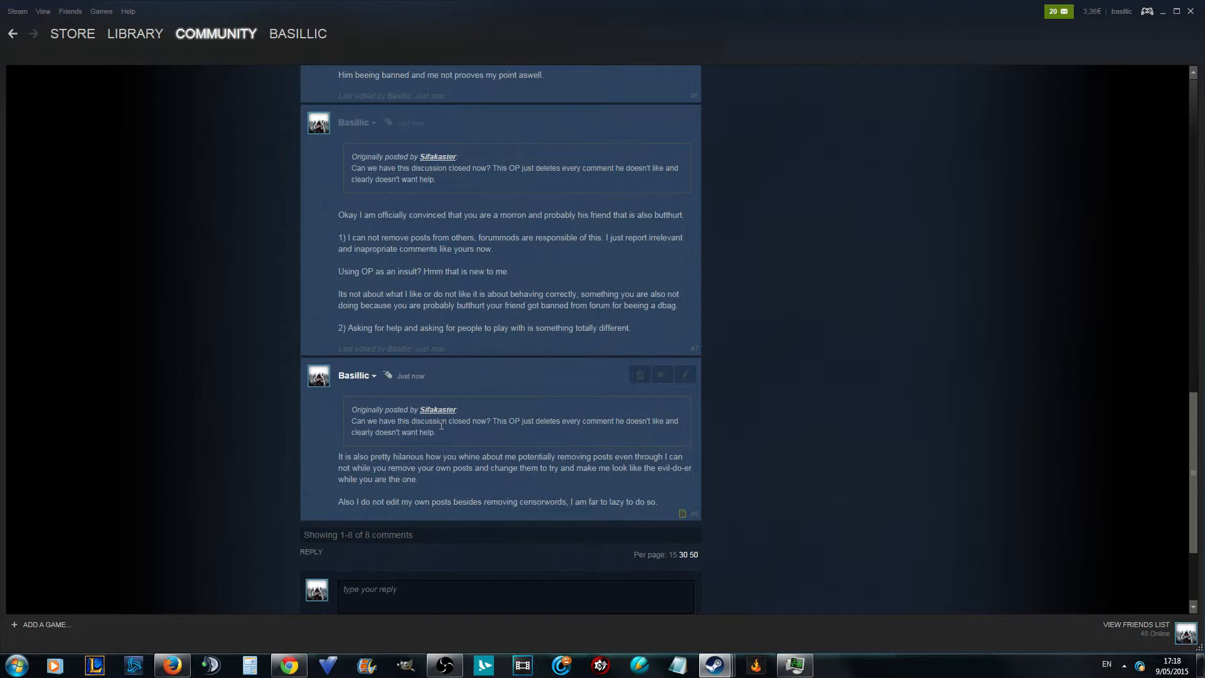
mouse_move(379, 412)
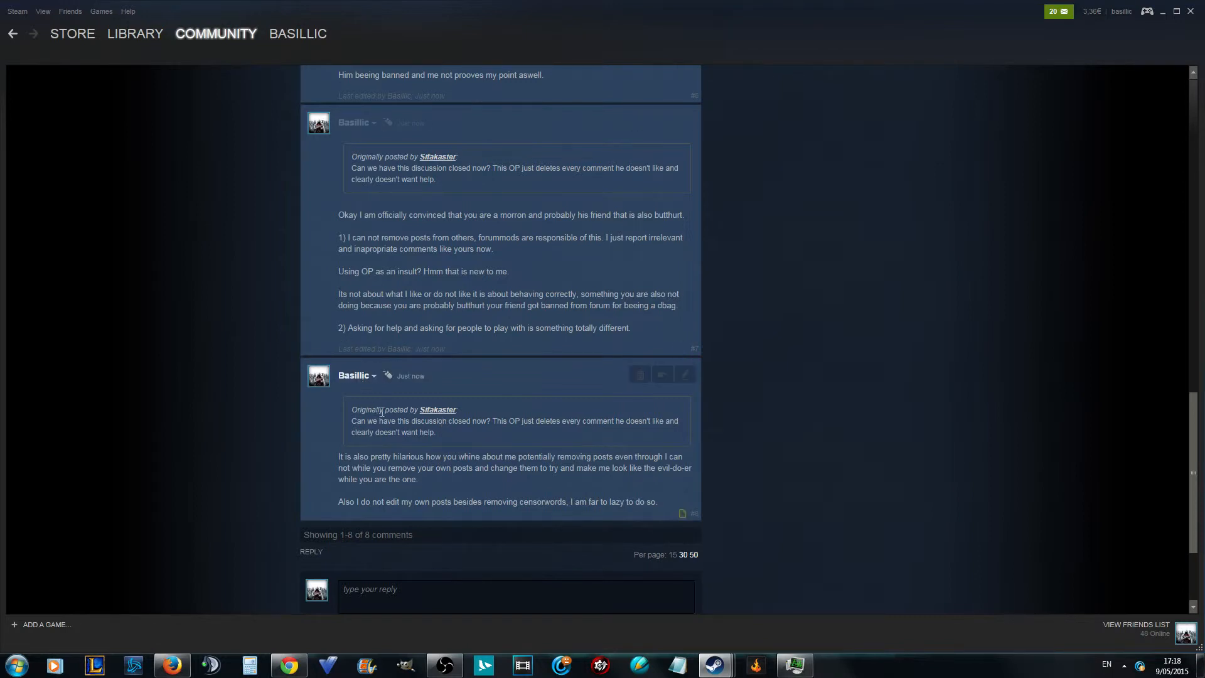
mouse_move(429, 443)
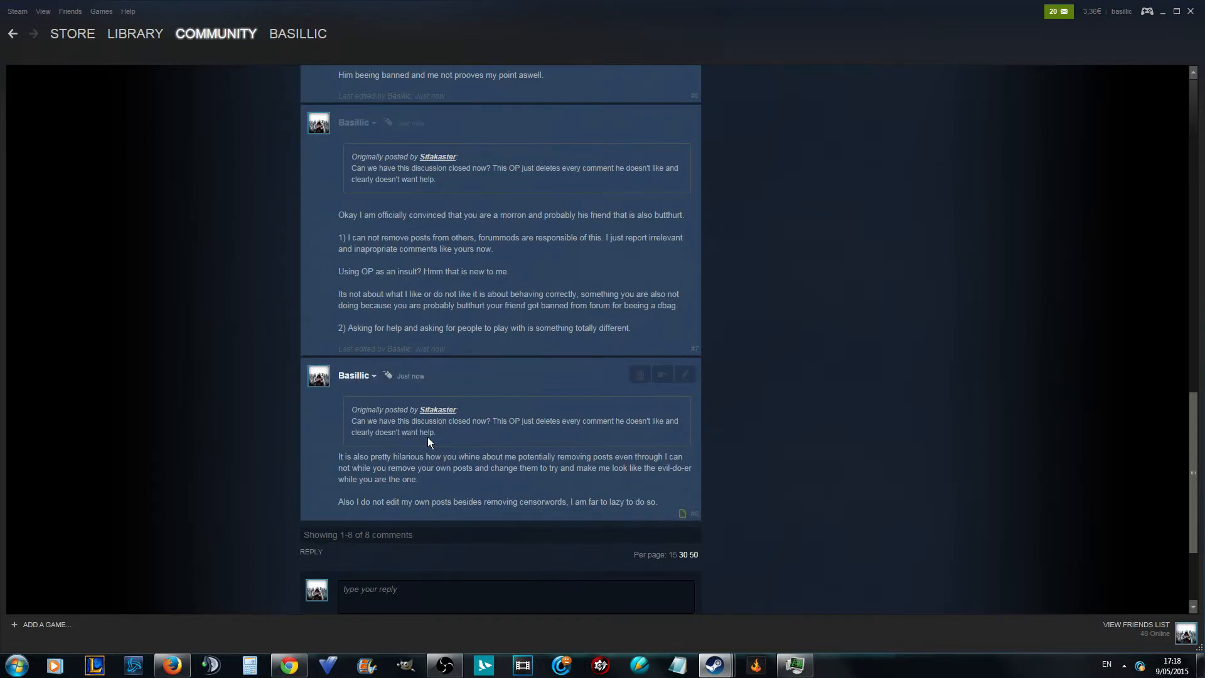
mouse_move(433, 437)
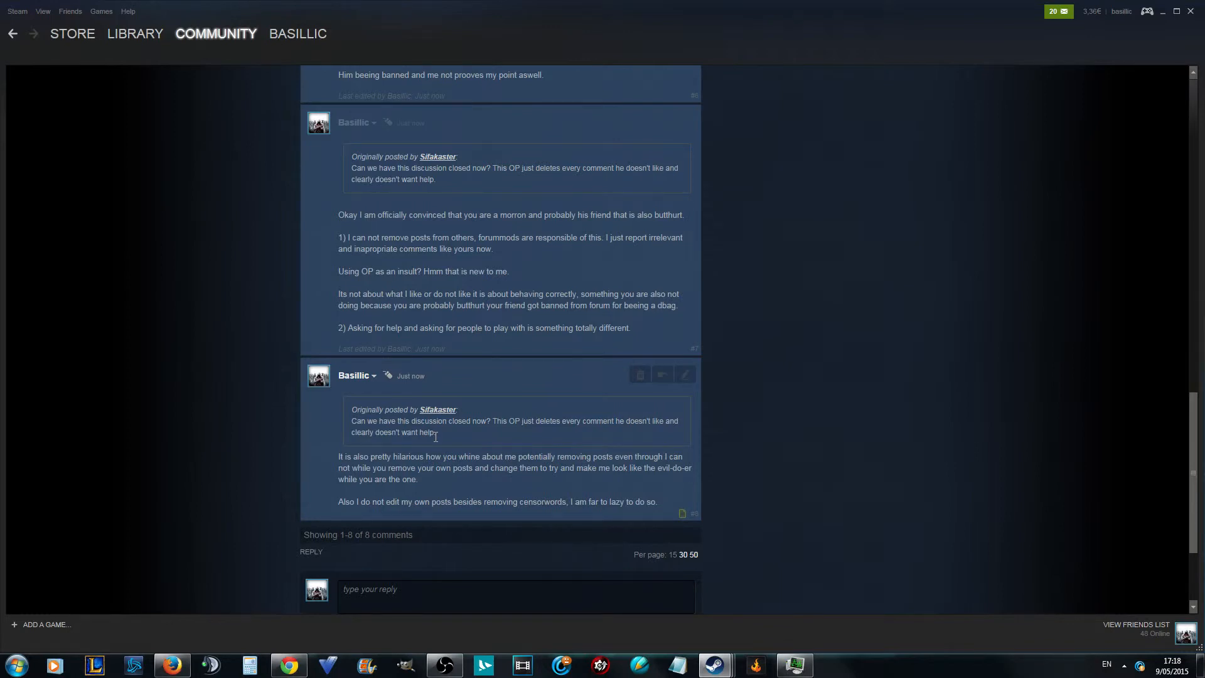
scroll("up", 3)
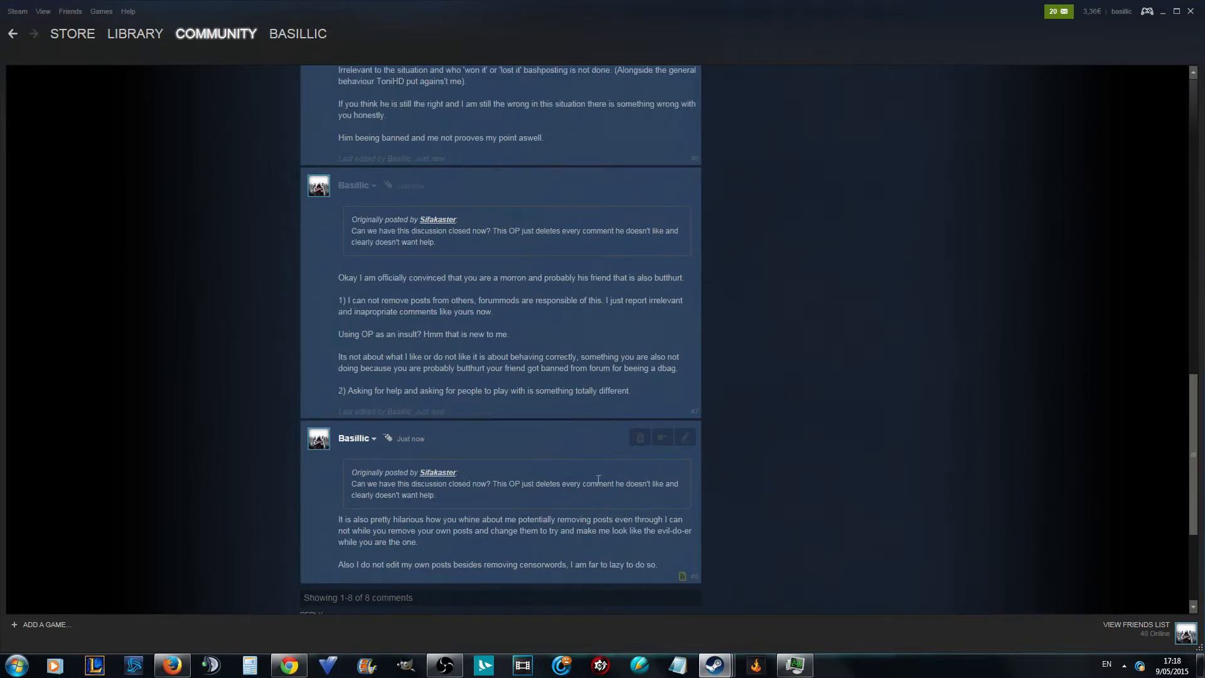
Step: Highlight the word "he" in the last reply's quoted close request
double_click(619, 483)
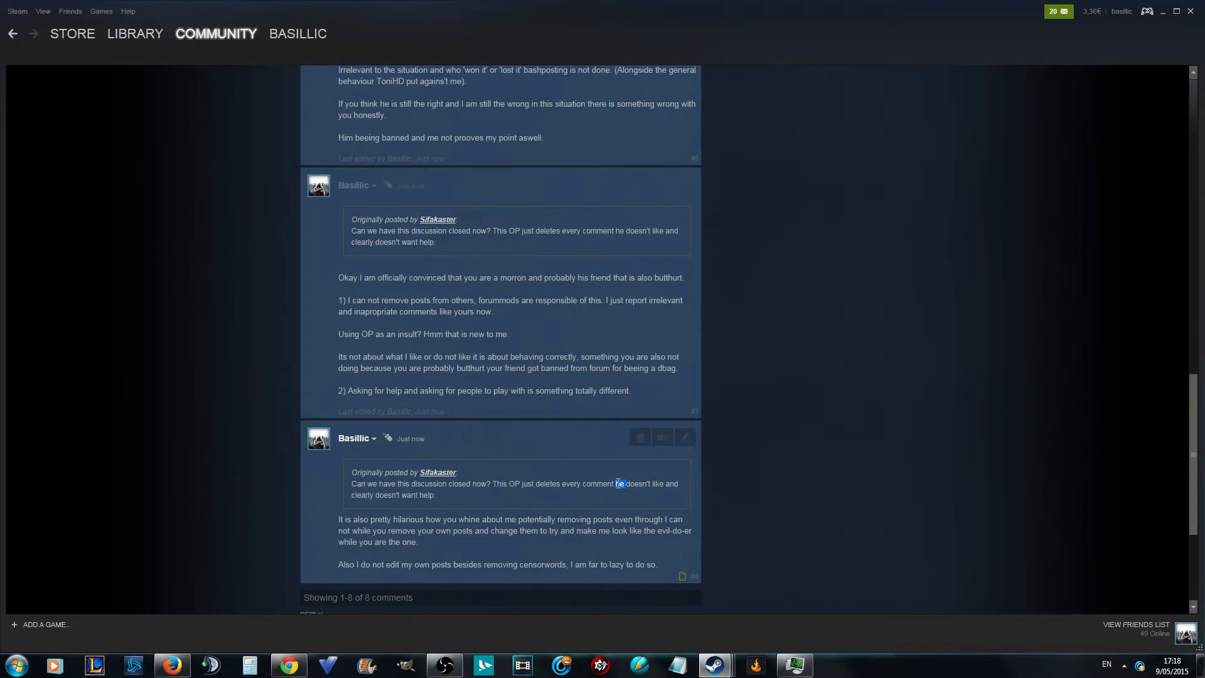
scroll("up", 3)
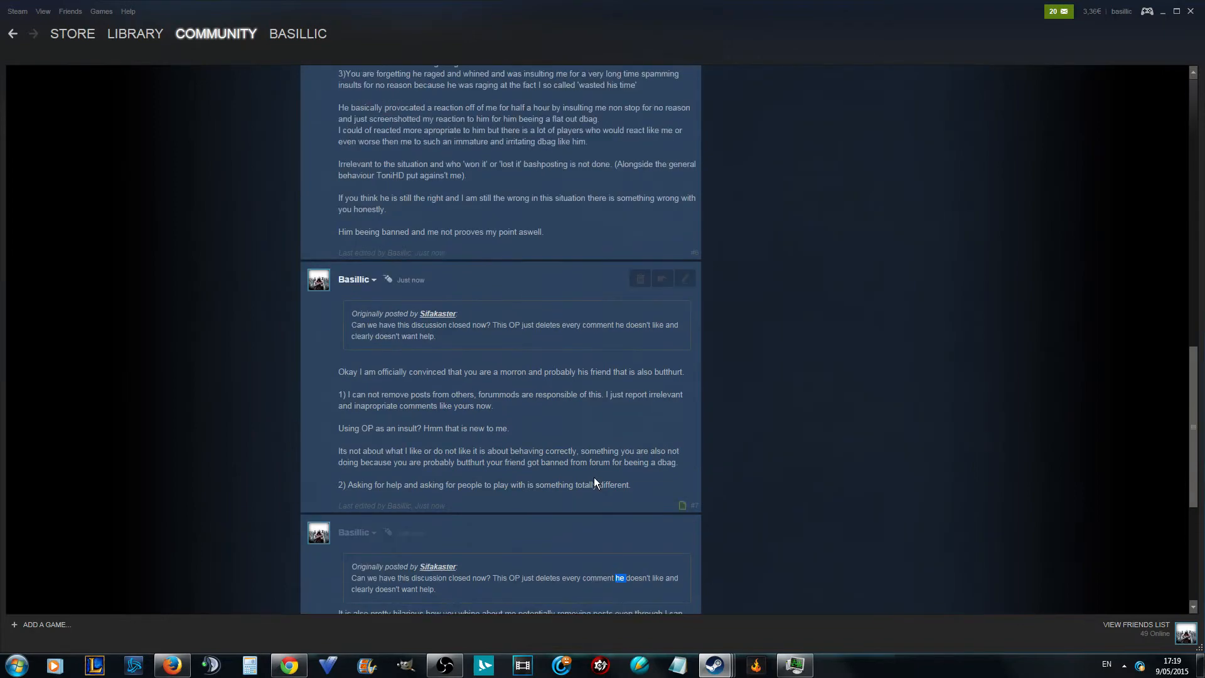
scroll("up", 3)
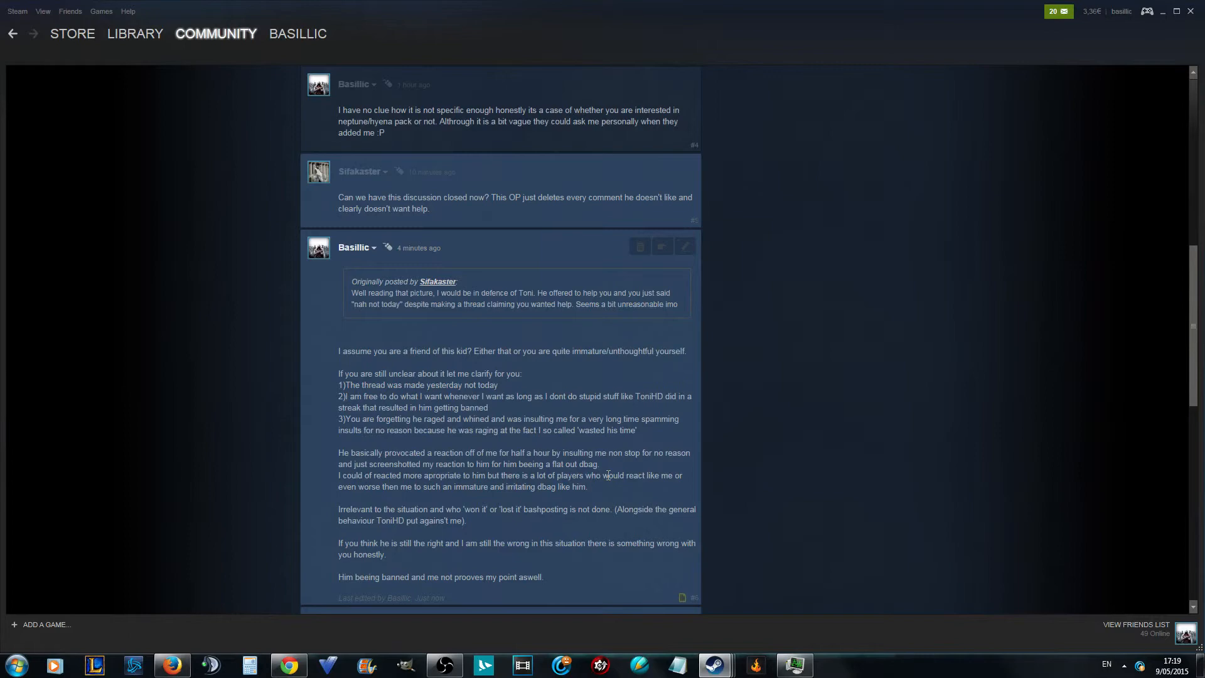
mouse_move(503, 285)
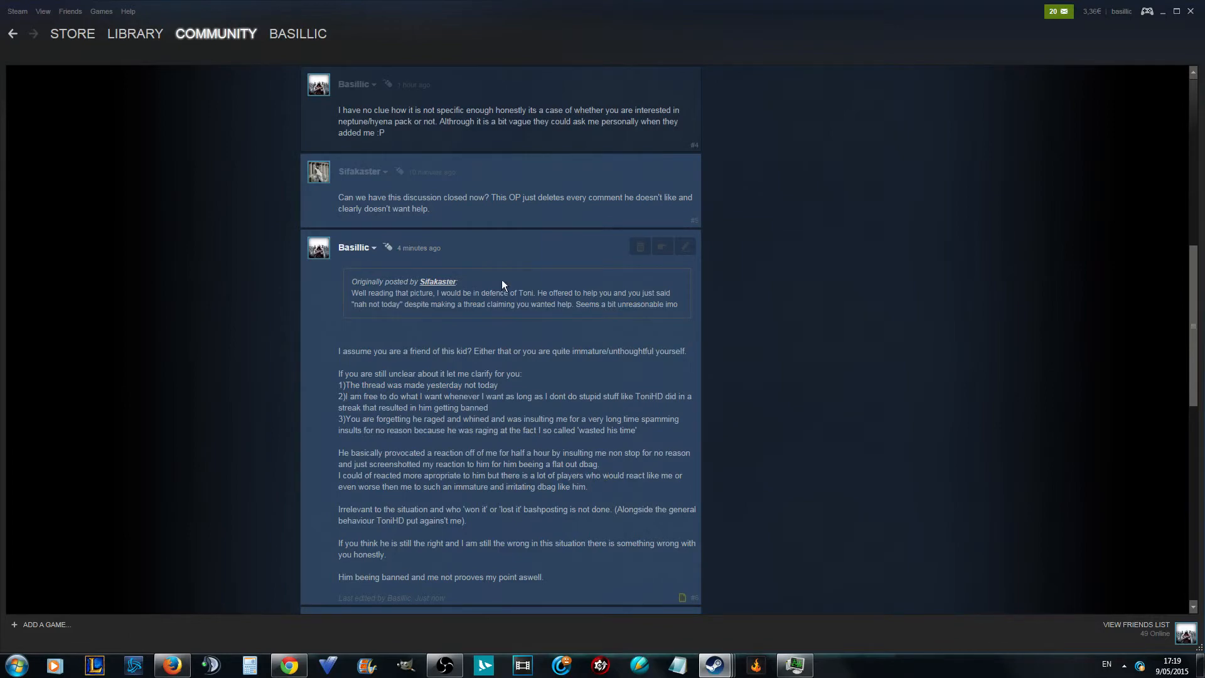
mouse_move(557, 236)
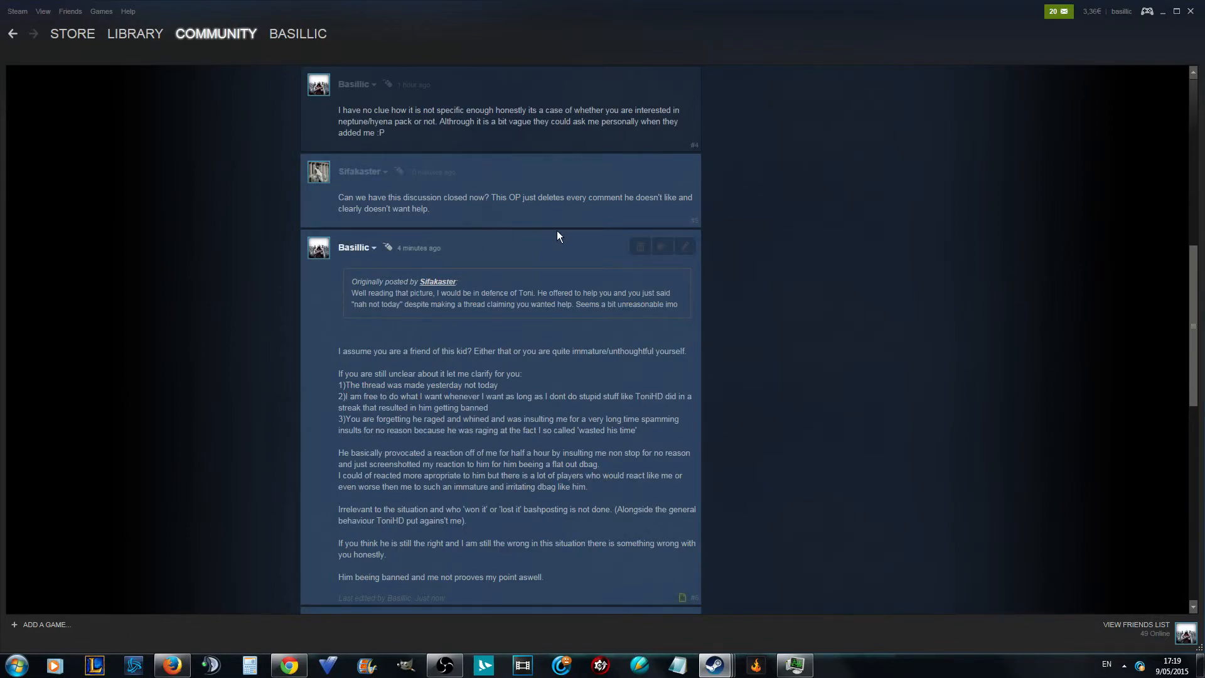
scroll("down", 3)
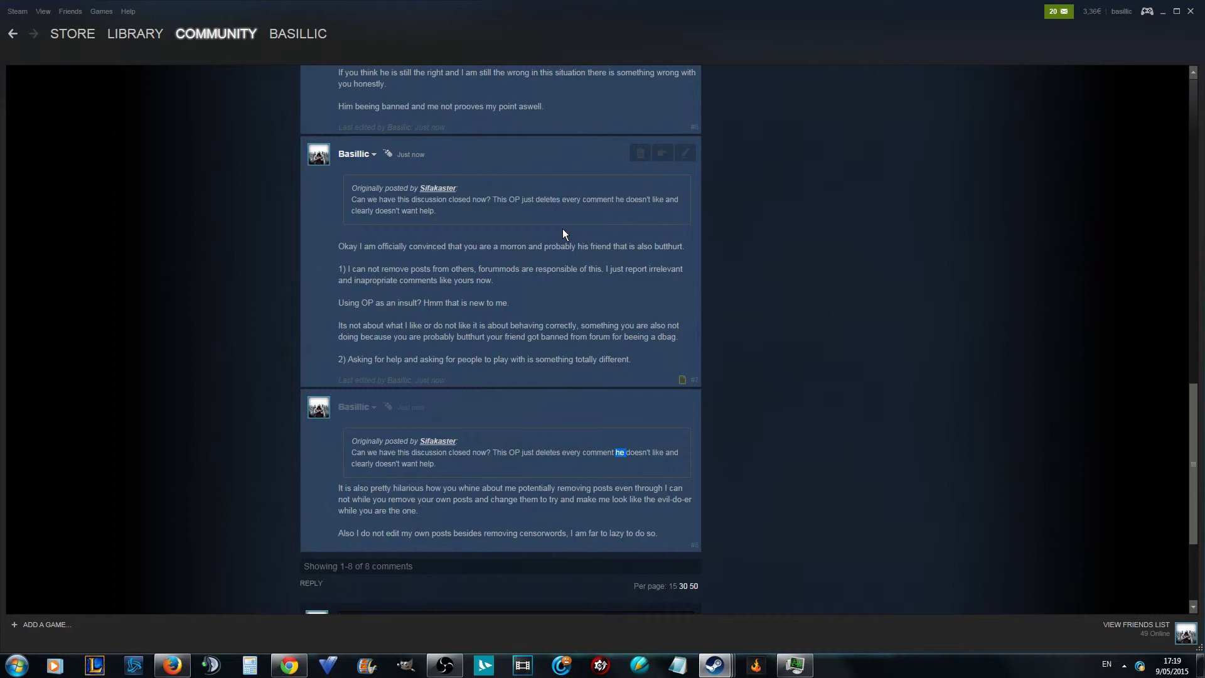
scroll("down", 3)
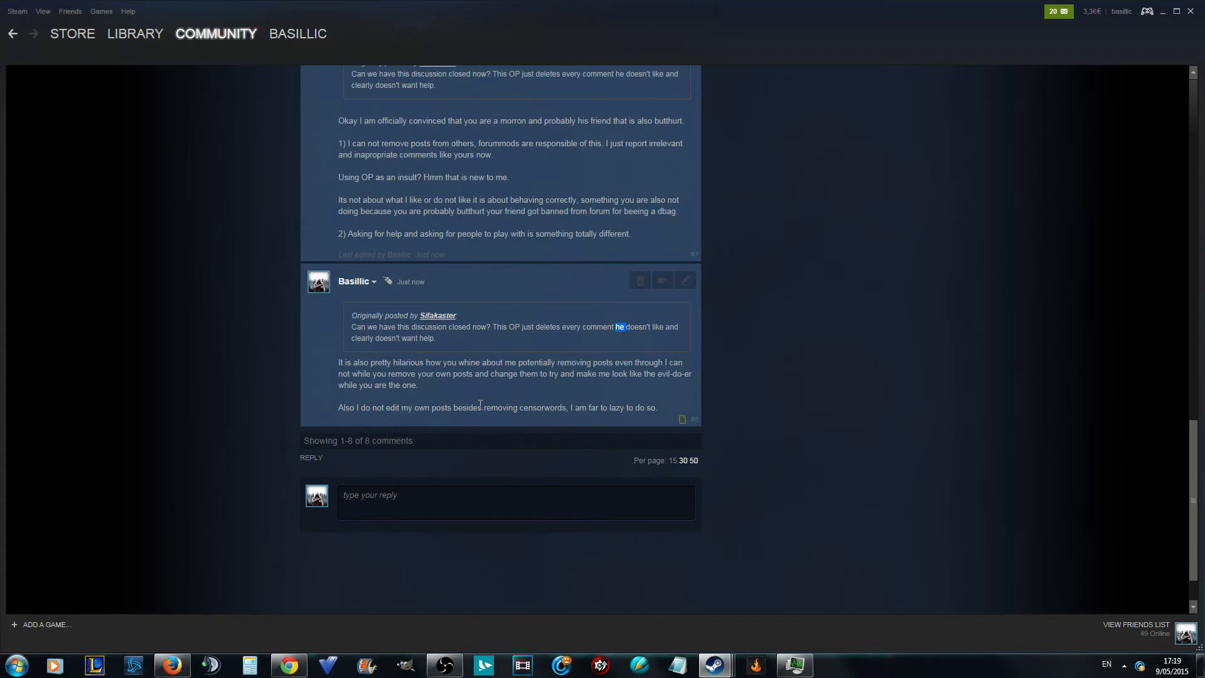
mouse_move(329, 565)
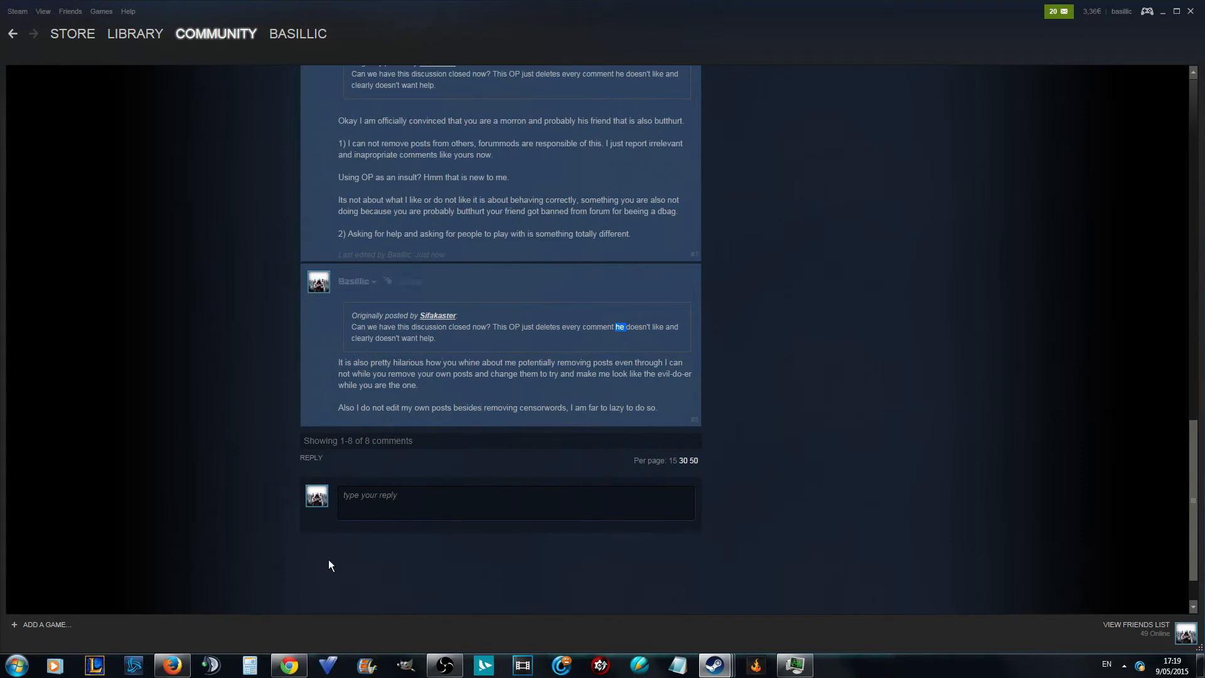
left_click(444, 665)
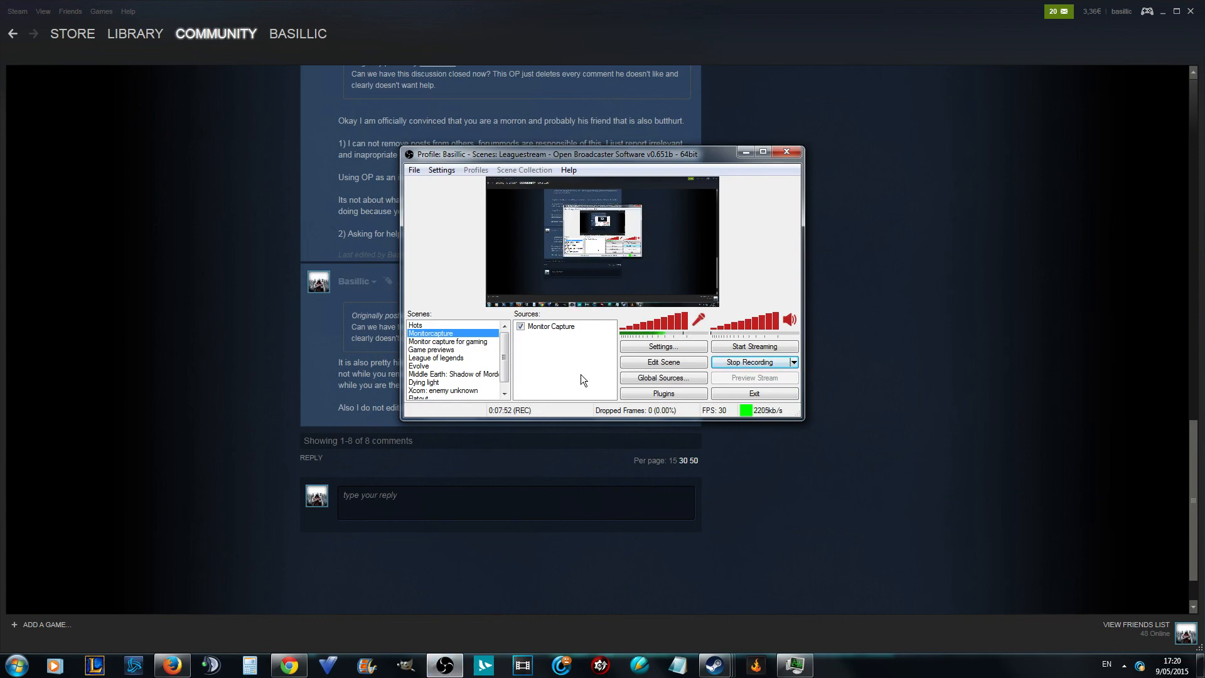
mouse_move(749, 361)
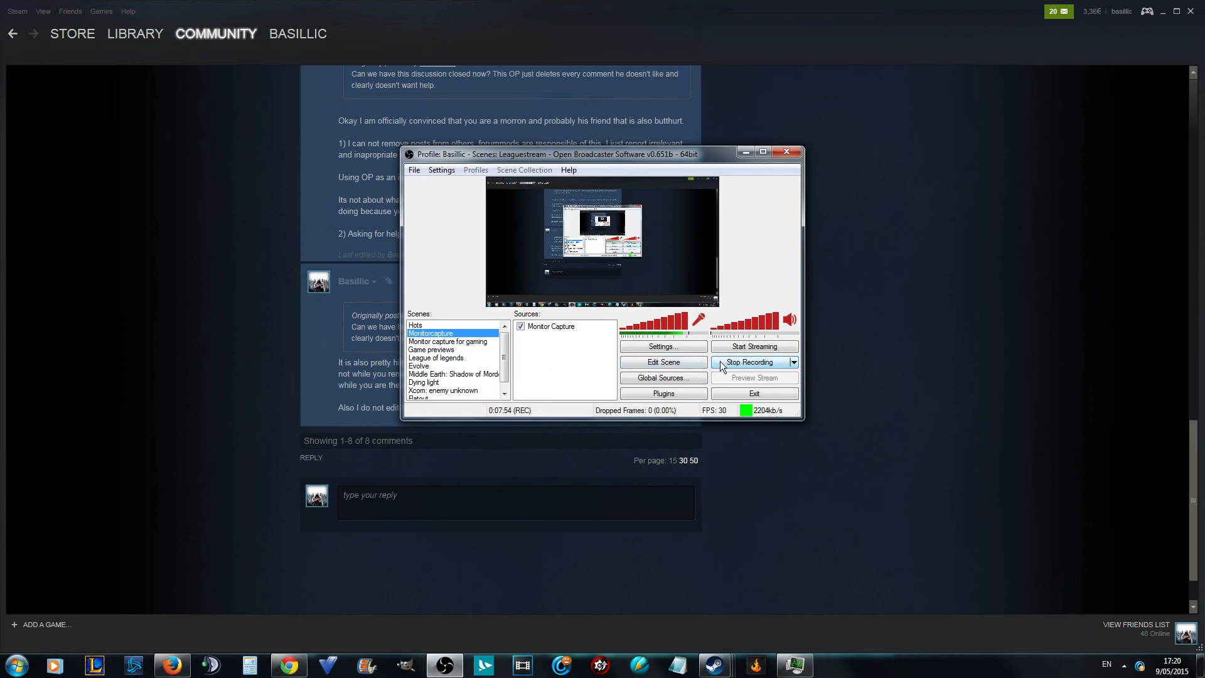